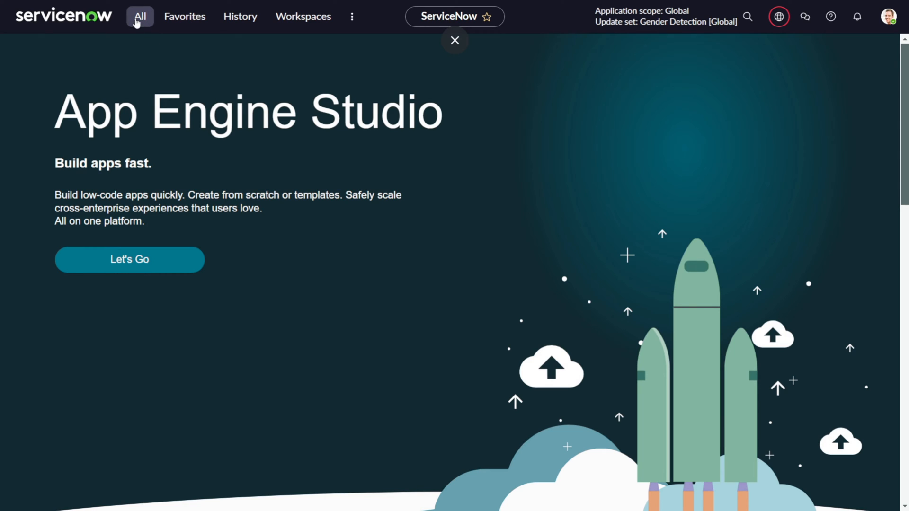
Filter the All menu by 'archi' to list the System Archiving modules
{"action": "left_click", "coordinate": [140, 17]}
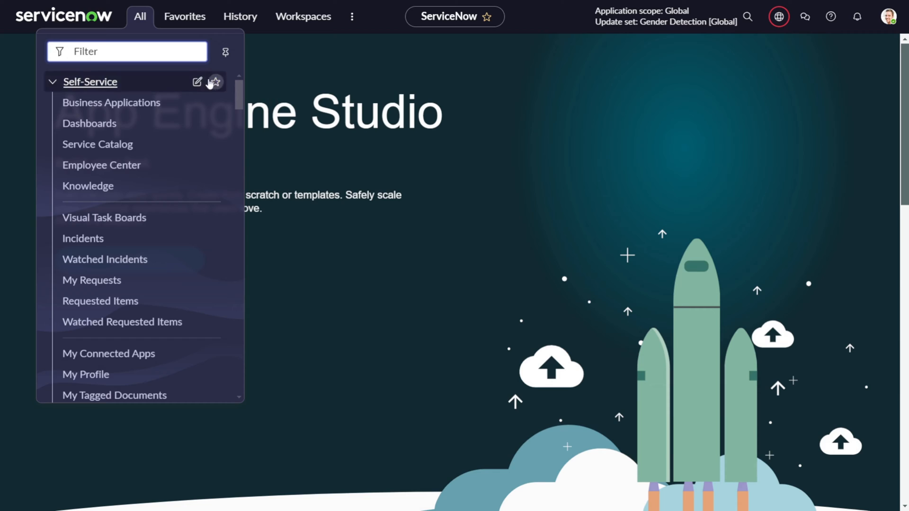
{"action": "mouse_move", "coordinate": [197, 82]}
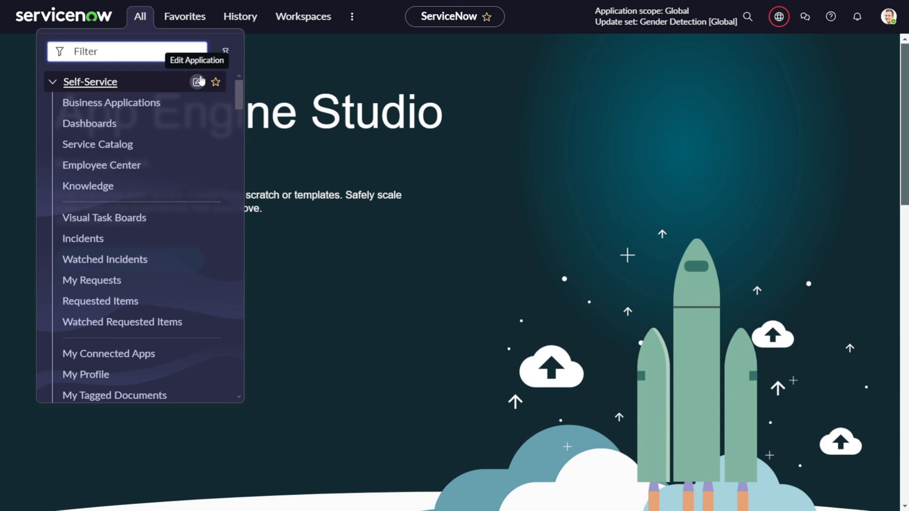
{"action": "type", "text": "archi"}
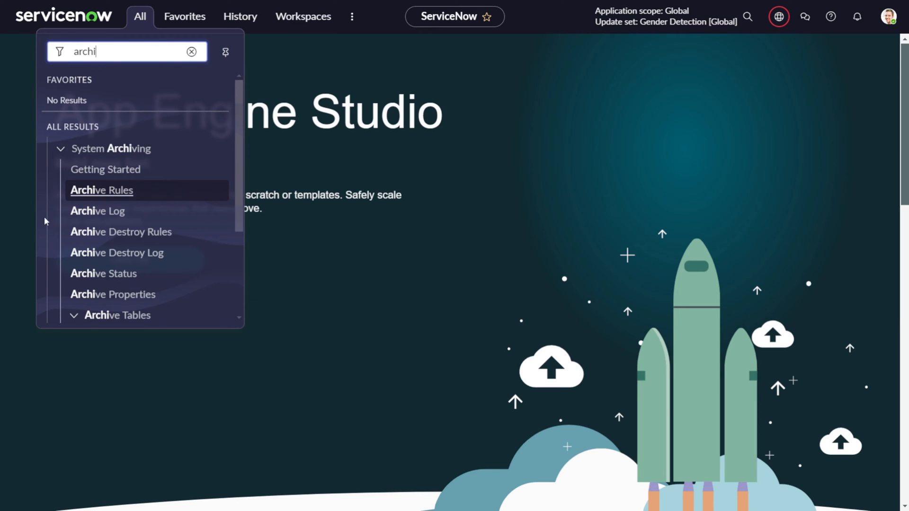
{"action": "mouse_move", "coordinate": [90, 152]}
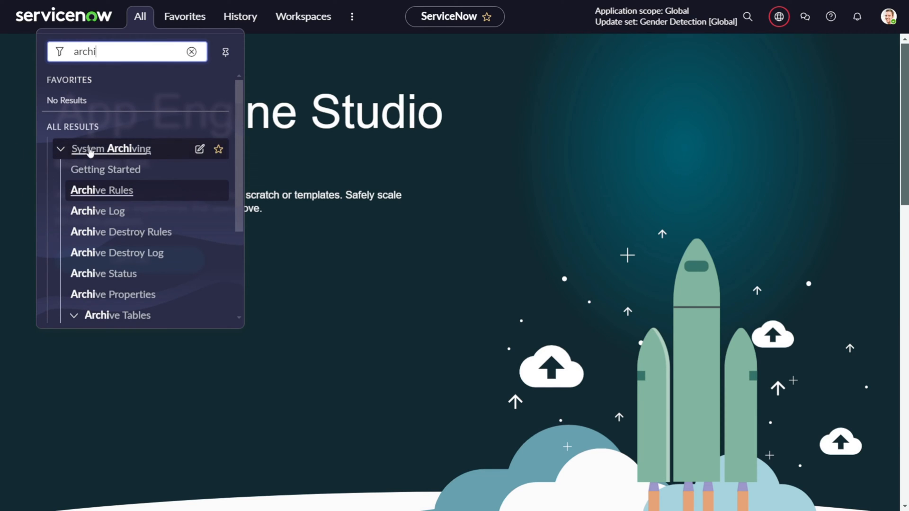
{"action": "mouse_move", "coordinate": [98, 210]}
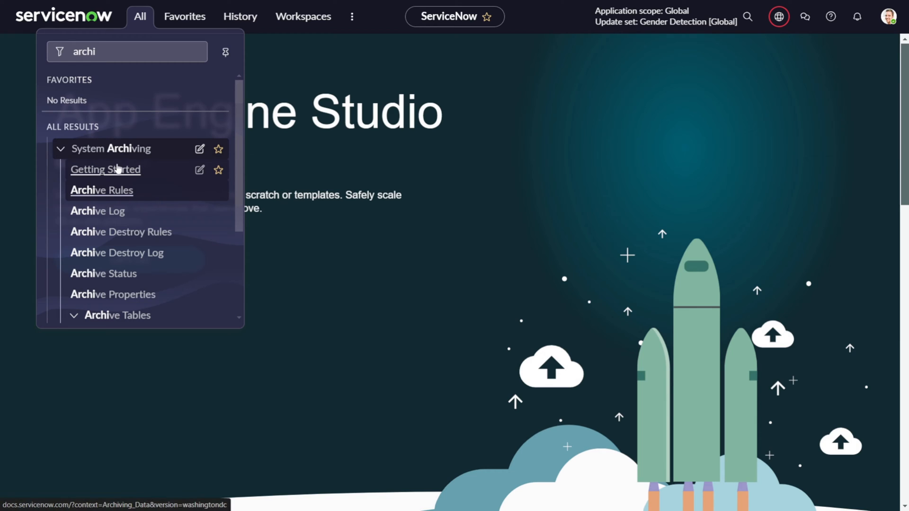
Read the Data archiving Getting Started docs page and switch back to the instance tab
{"action": "left_click", "coordinate": [105, 169]}
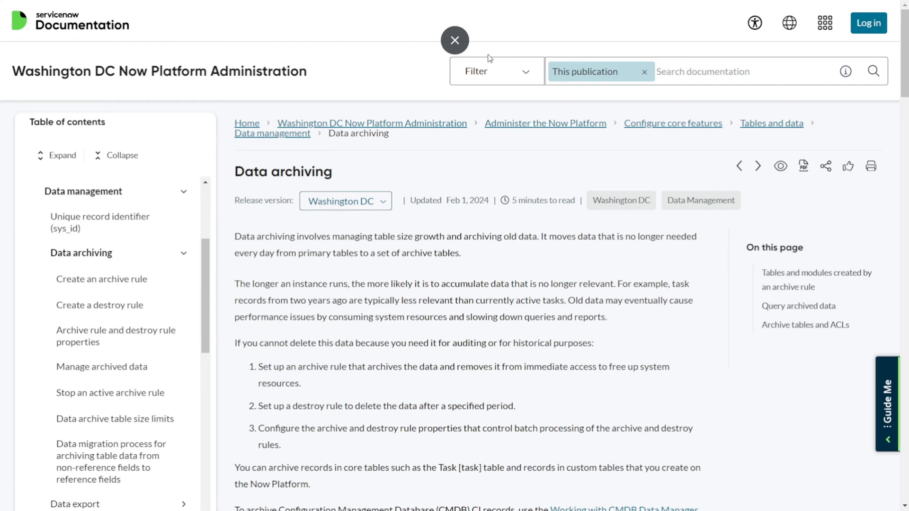
{"action": "left_click", "coordinate": [454, 40]}
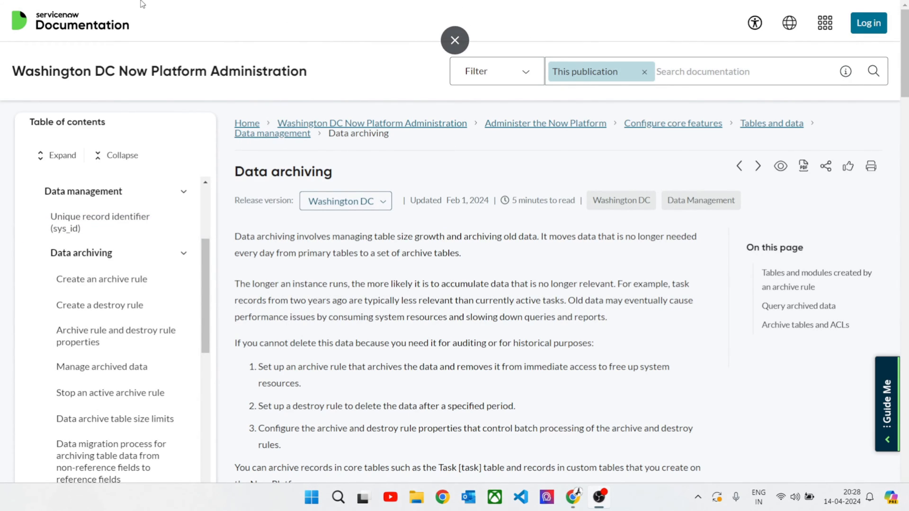
{"action": "left_click", "coordinate": [454, 40]}
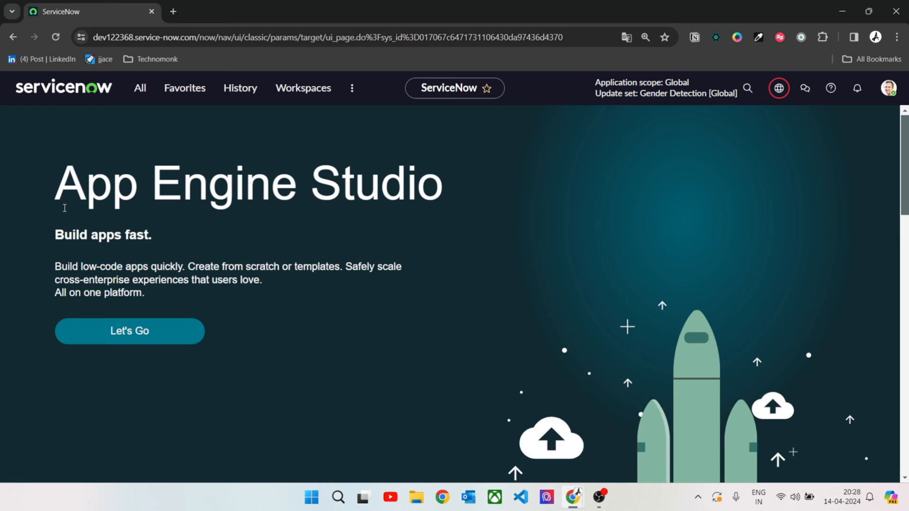
Go full screen and filter the menu by 'archi' down to the Archive Tables entries
{"action": "key", "text": "f11"}
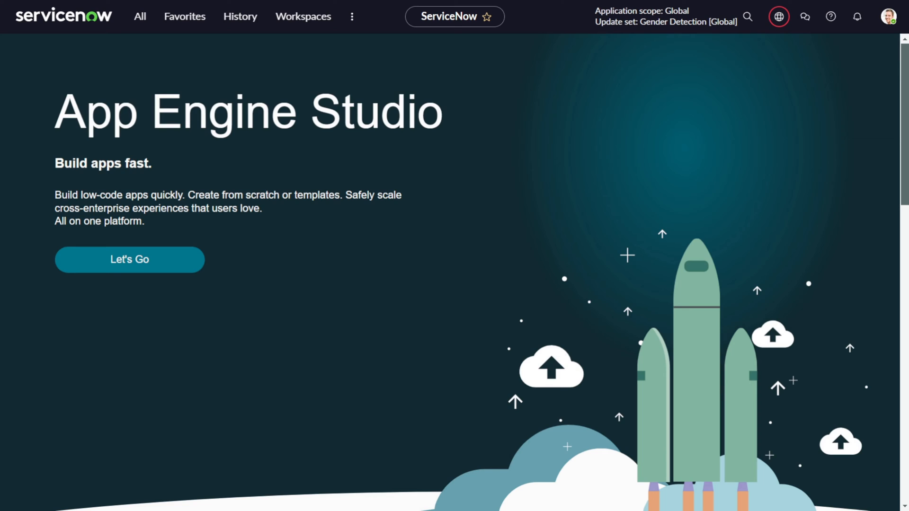
{"action": "type", "text": "archi"}
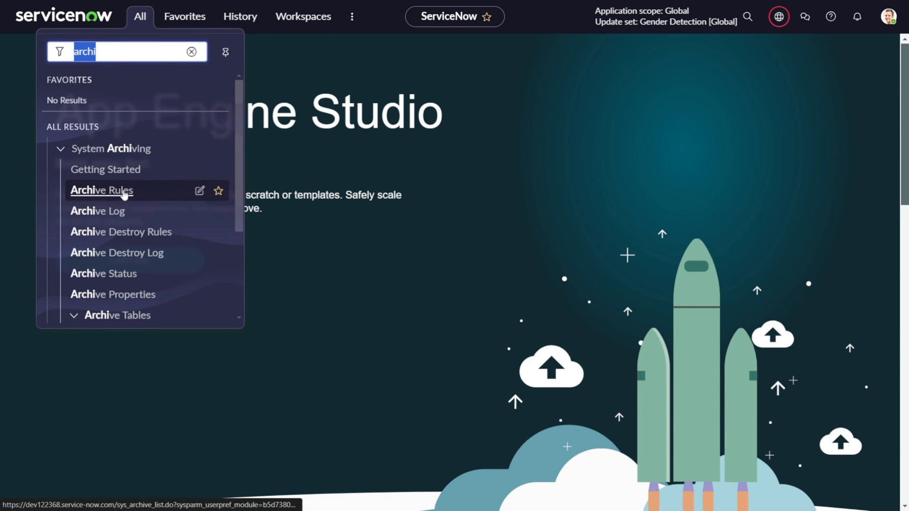
{"action": "mouse_move", "coordinate": [120, 232]}
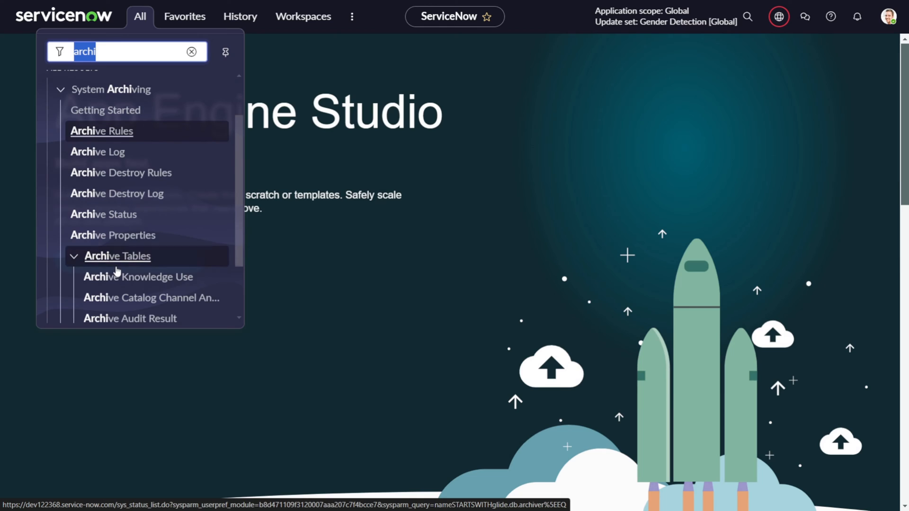
{"action": "scroll", "scroll_direction": "down", "scroll_amount": 3}
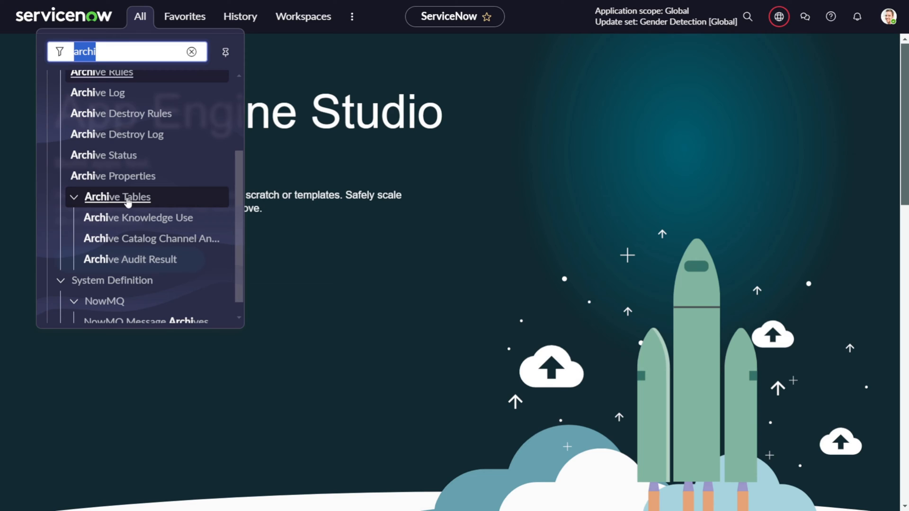
{"action": "mouse_move", "coordinate": [132, 204]}
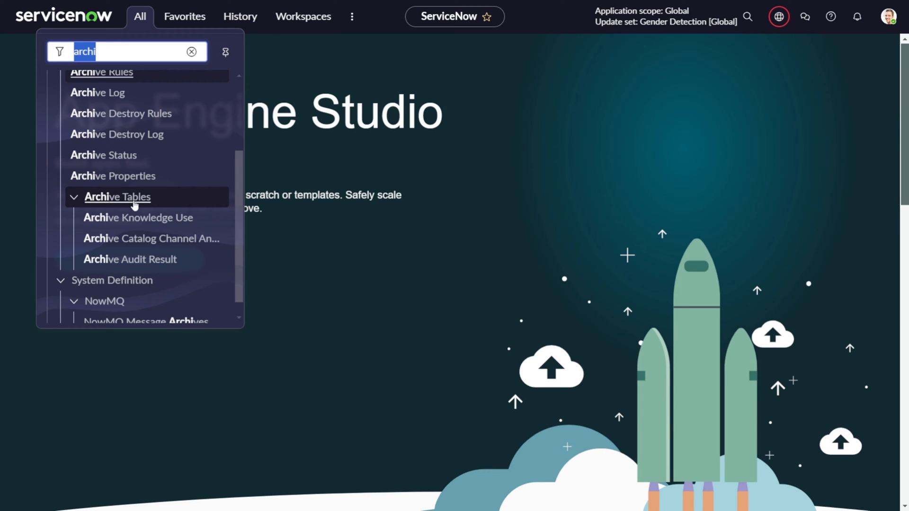
{"action": "mouse_move", "coordinate": [139, 218]}
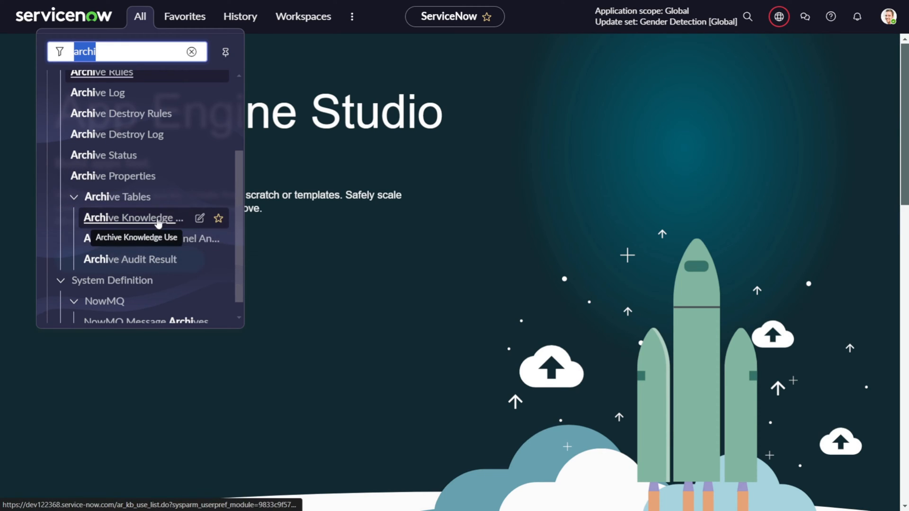
{"action": "mouse_move", "coordinate": [129, 259]}
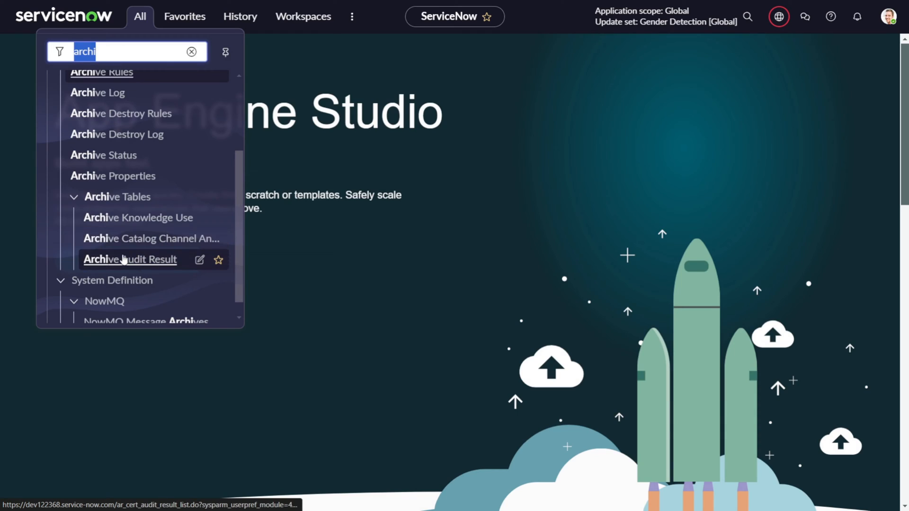
{"action": "mouse_move", "coordinate": [134, 238]}
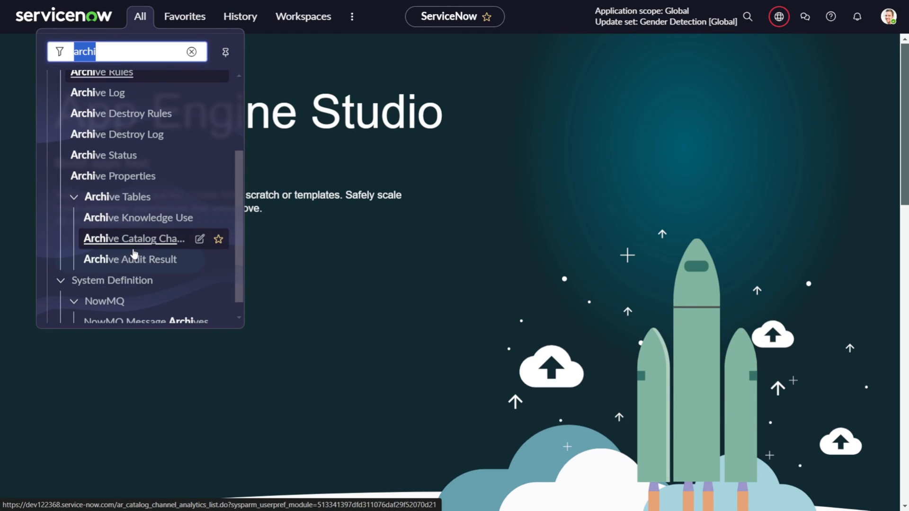
{"action": "mouse_move", "coordinate": [130, 259]}
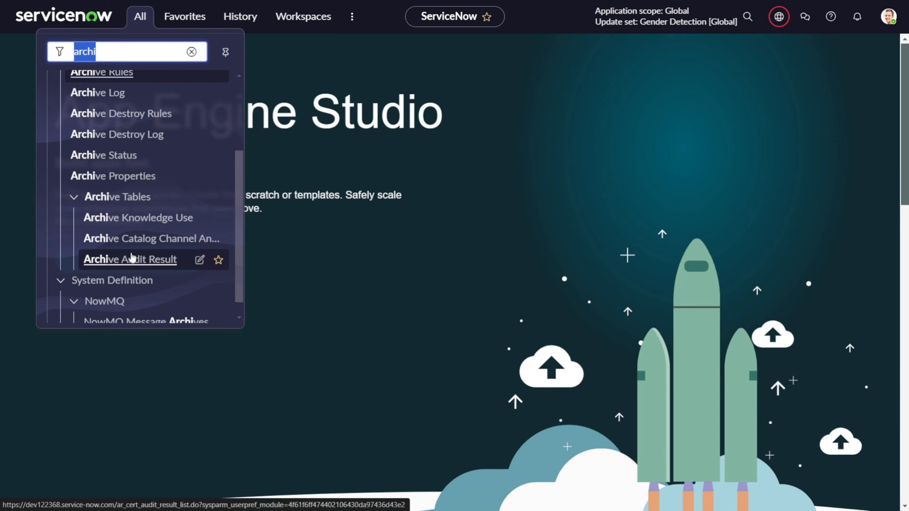
{"action": "mouse_move", "coordinate": [98, 293]}
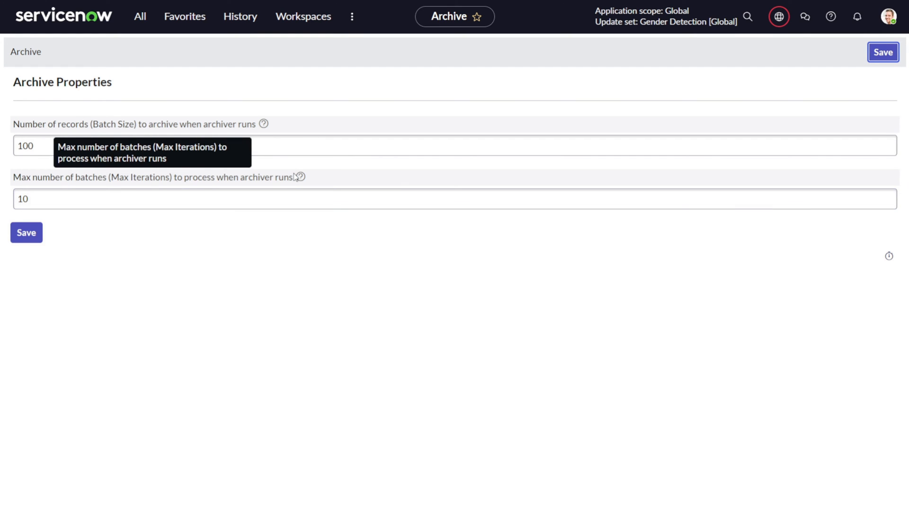
Inspect the Max Iterations setting (10 batches) on the Archive Properties page
{"action": "left_click", "coordinate": [452, 199]}
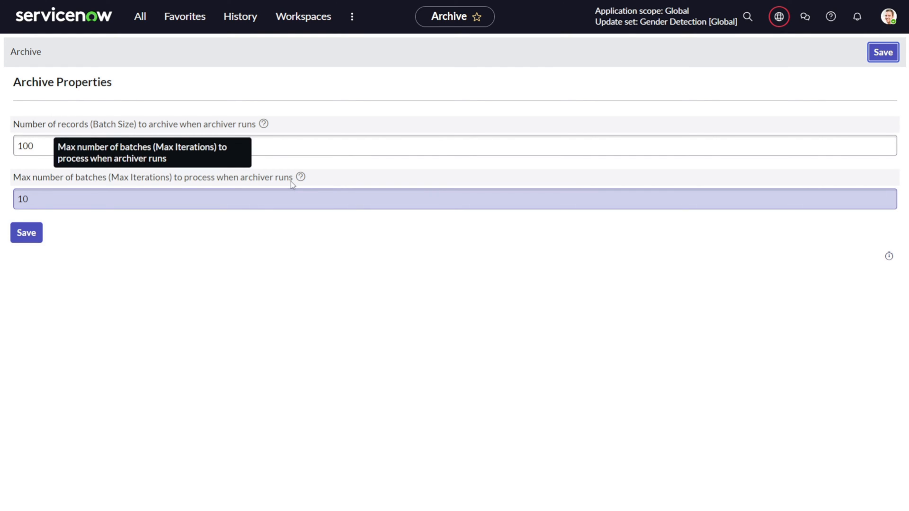
{"action": "mouse_move", "coordinate": [218, 239]}
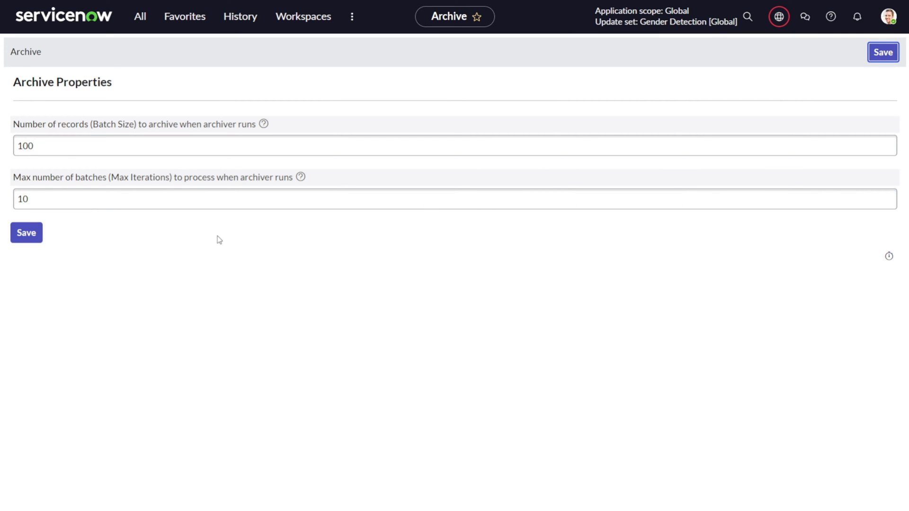
{"action": "mouse_move", "coordinate": [208, 257]}
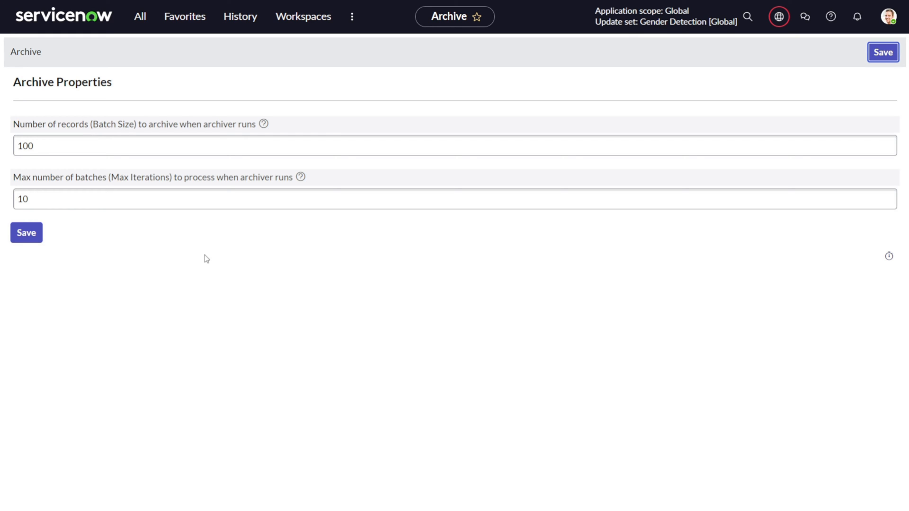
{"action": "mouse_move", "coordinate": [184, 16]}
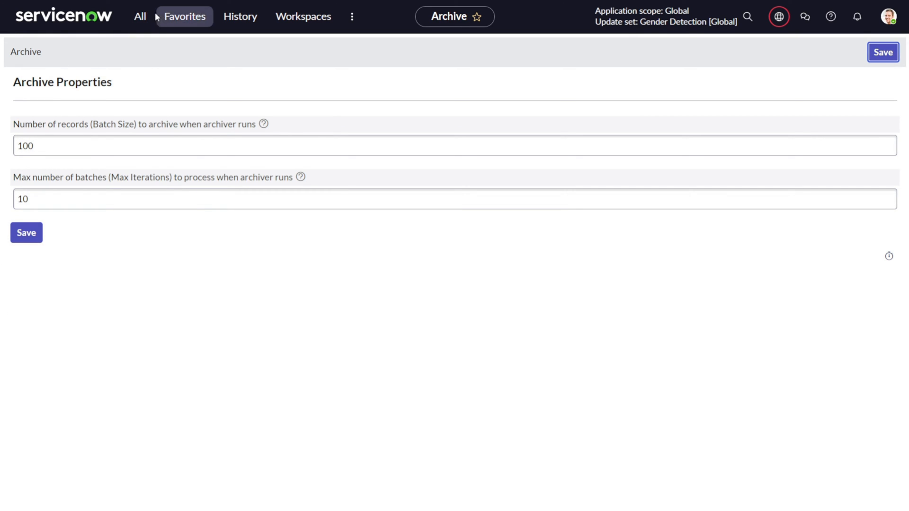
Reopen the All menu still filtered to the archiving modules
{"action": "left_click", "coordinate": [140, 16]}
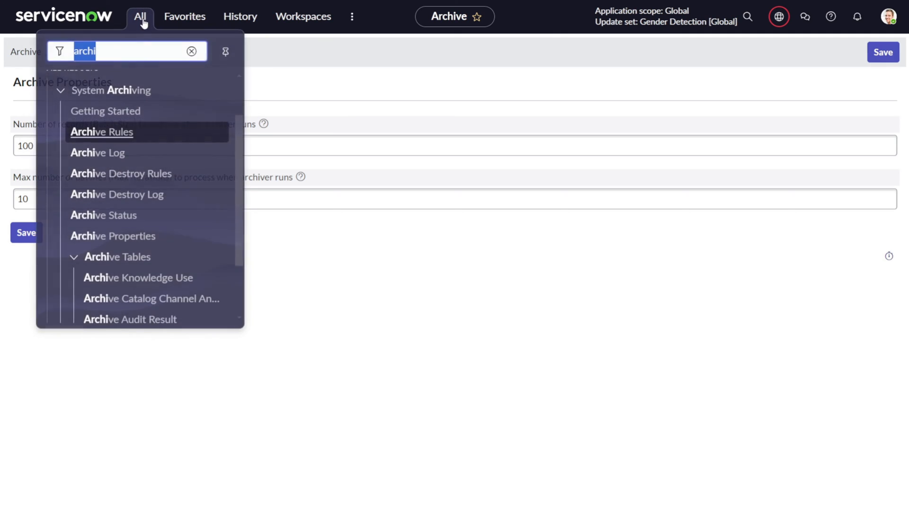
{"action": "mouse_move", "coordinate": [103, 215]}
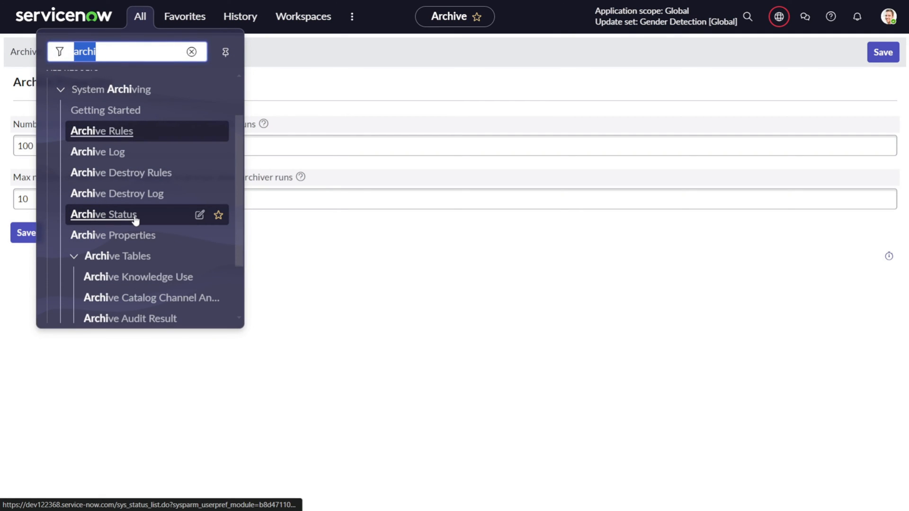
{"action": "mouse_move", "coordinate": [97, 151]}
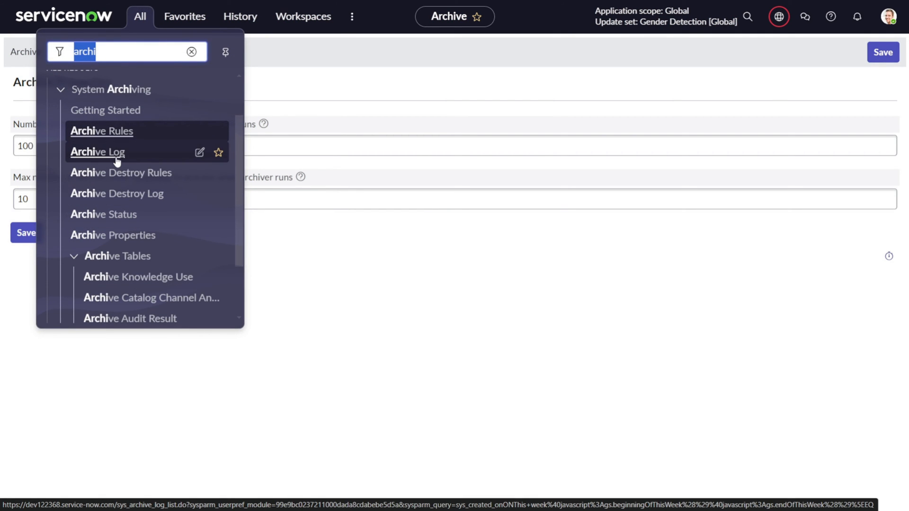
{"action": "mouse_move", "coordinate": [103, 214]}
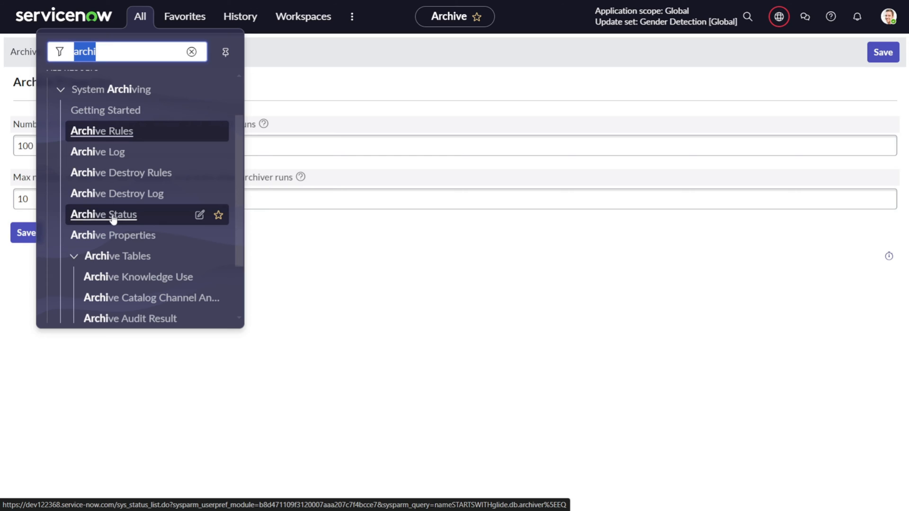
{"action": "mouse_move", "coordinate": [98, 152]}
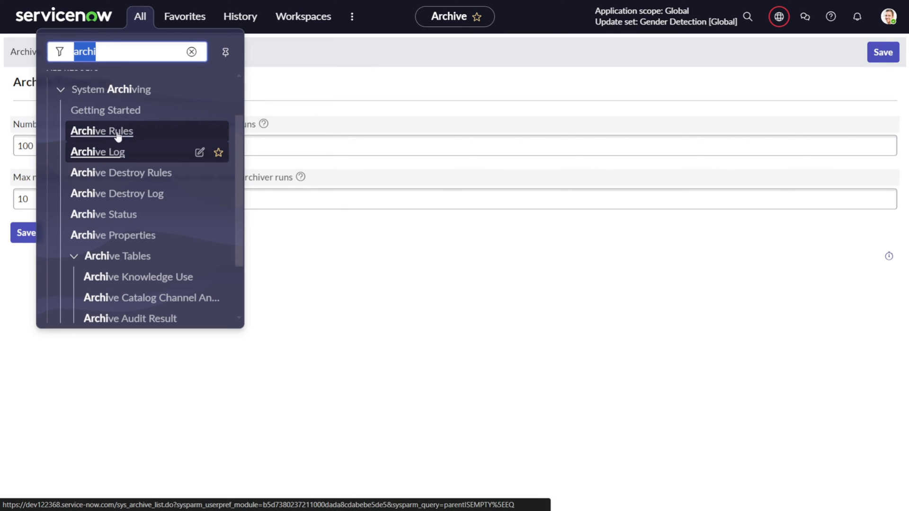
{"action": "mouse_move", "coordinate": [105, 110]}
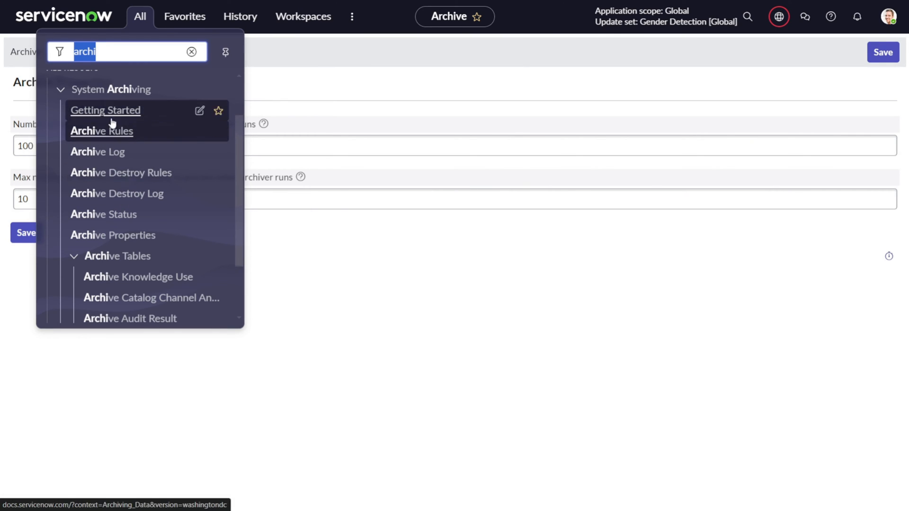
{"action": "mouse_move", "coordinate": [105, 125]}
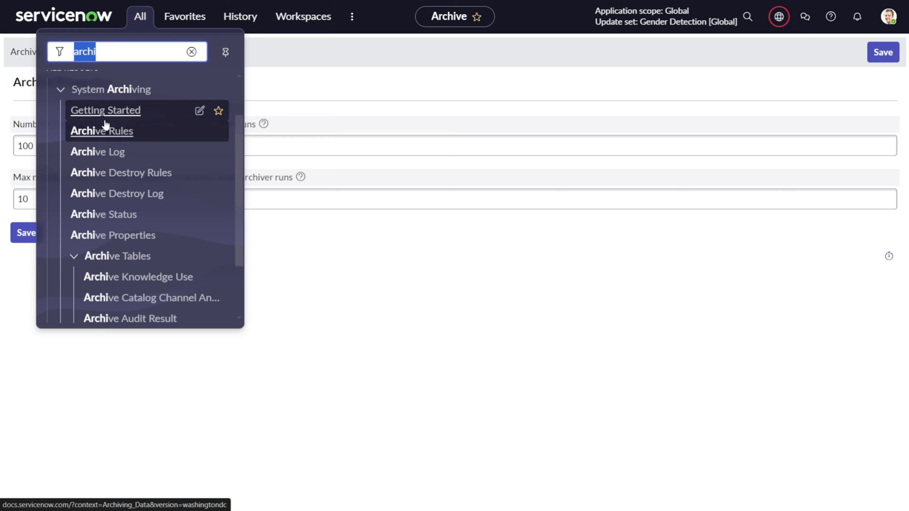
{"action": "mouse_move", "coordinate": [98, 152]}
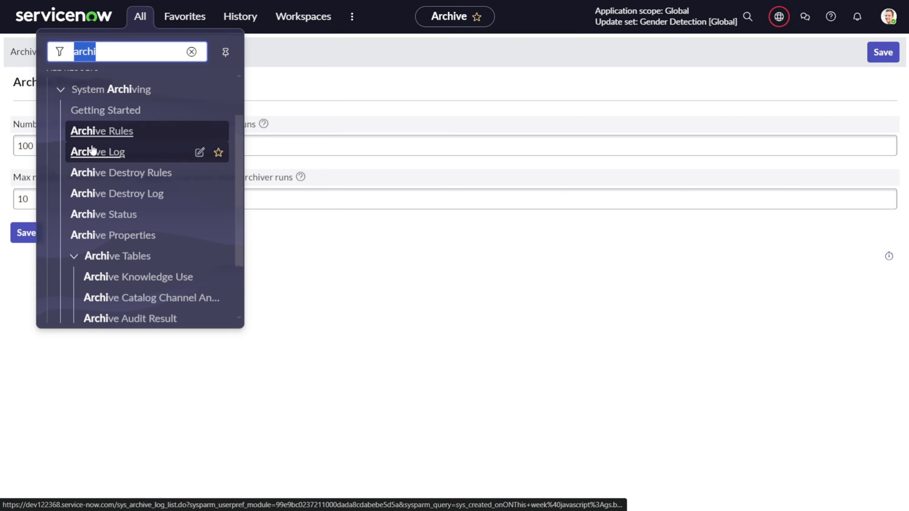
{"action": "mouse_move", "coordinate": [120, 172]}
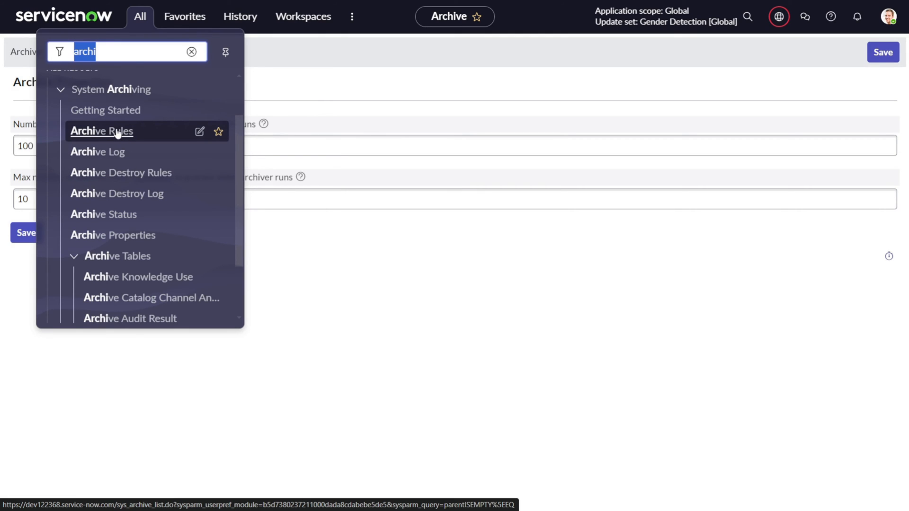
Open the Archive Rules list showing its 24 rules
{"action": "left_click", "coordinate": [101, 130]}
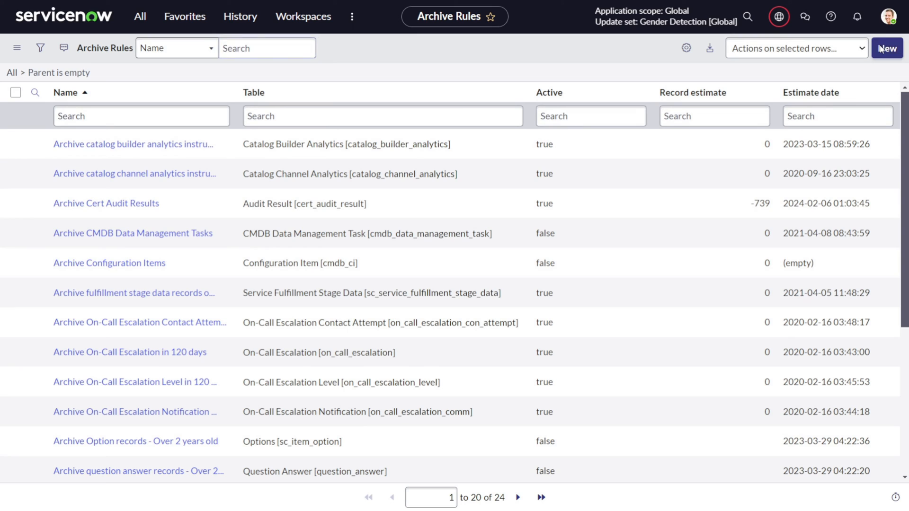
{"action": "mouse_move", "coordinate": [814, 80]}
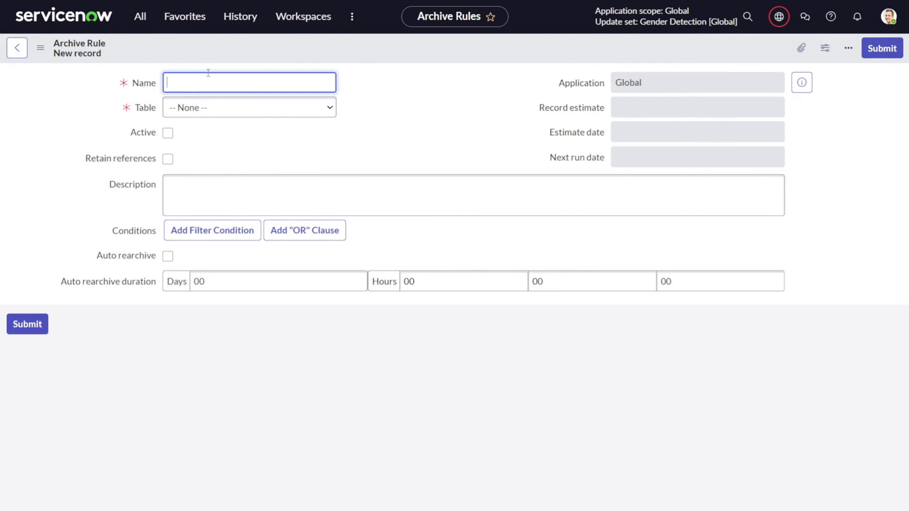
Name the rule 'Test' and set its table to Incident
{"action": "type", "text": "Test"}
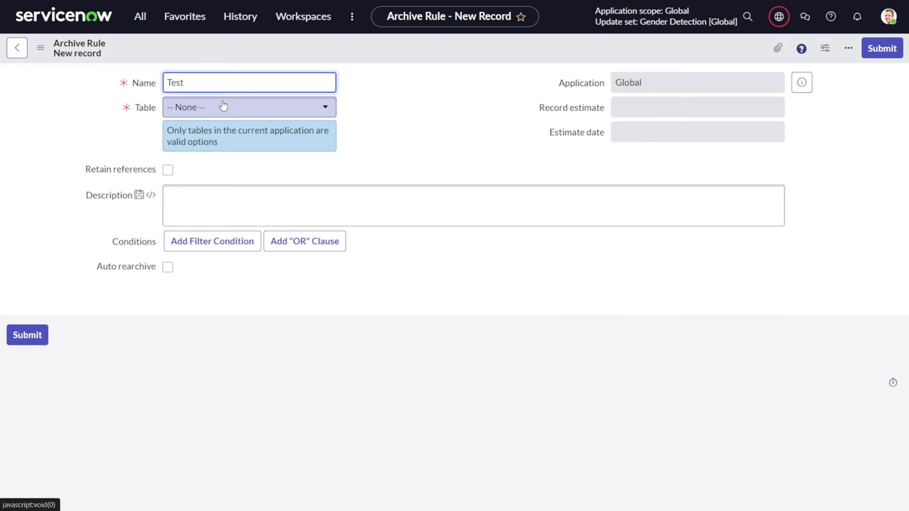
{"action": "type", "text": "incident"}
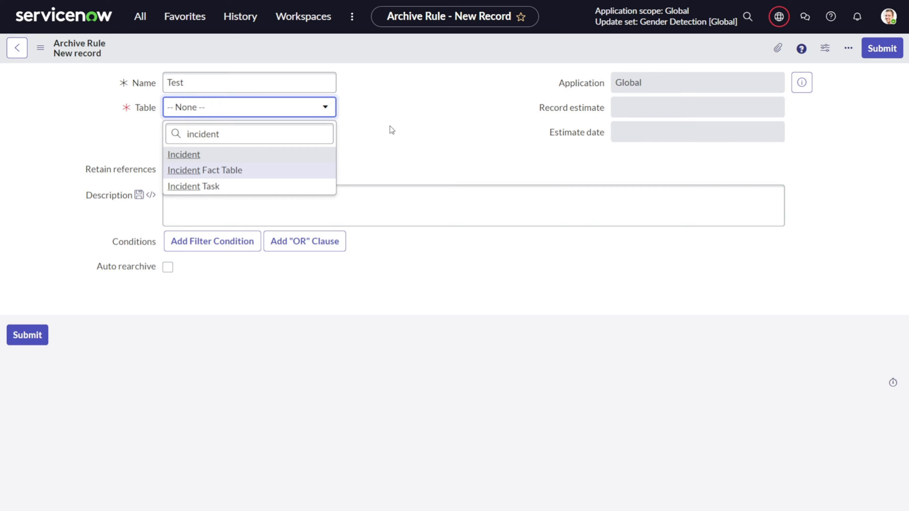
{"action": "mouse_move", "coordinate": [188, 154]}
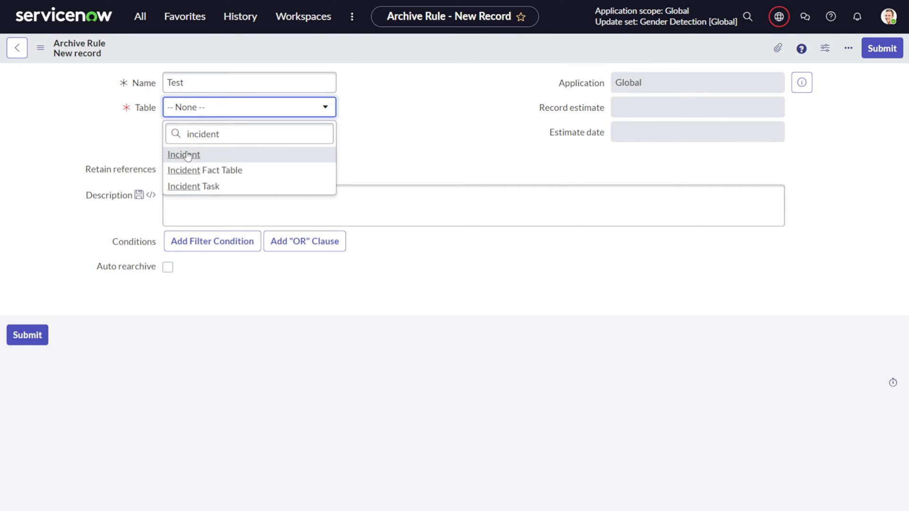
{"action": "mouse_move", "coordinate": [392, 267]}
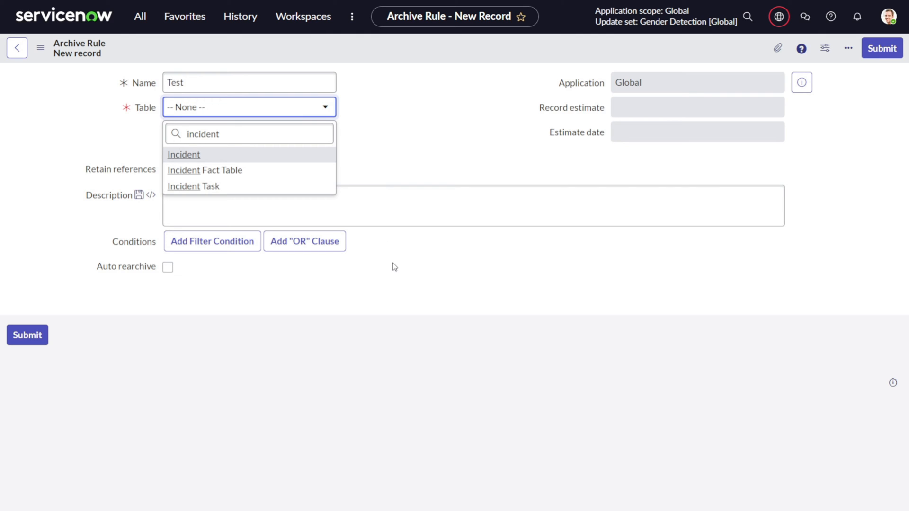
{"action": "mouse_move", "coordinate": [203, 162]}
{"action": "type", "text": "incident"}
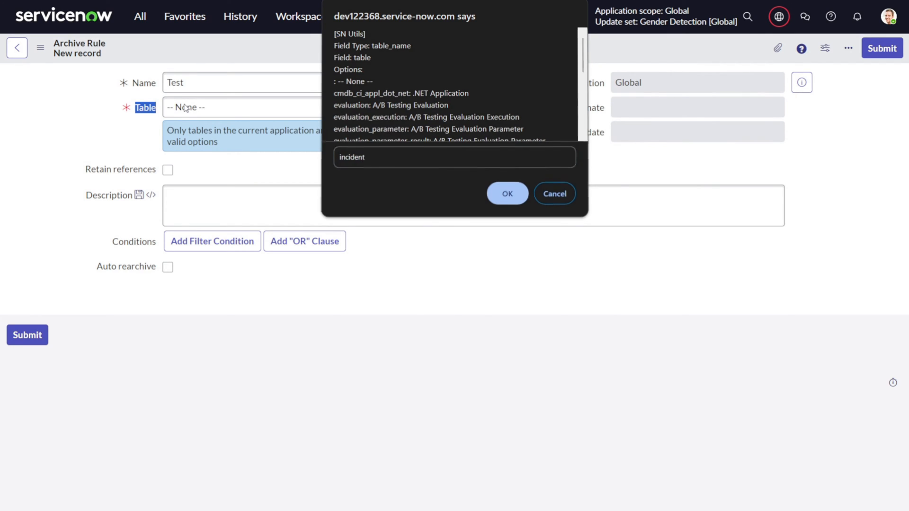
{"action": "left_click", "coordinate": [505, 193]}
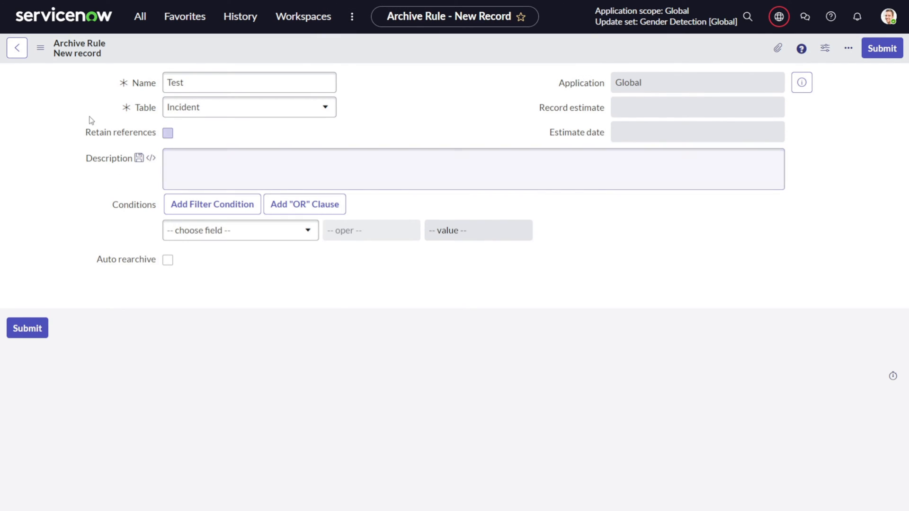
Add the filter condition Active is false
{"action": "left_click", "coordinate": [237, 230]}
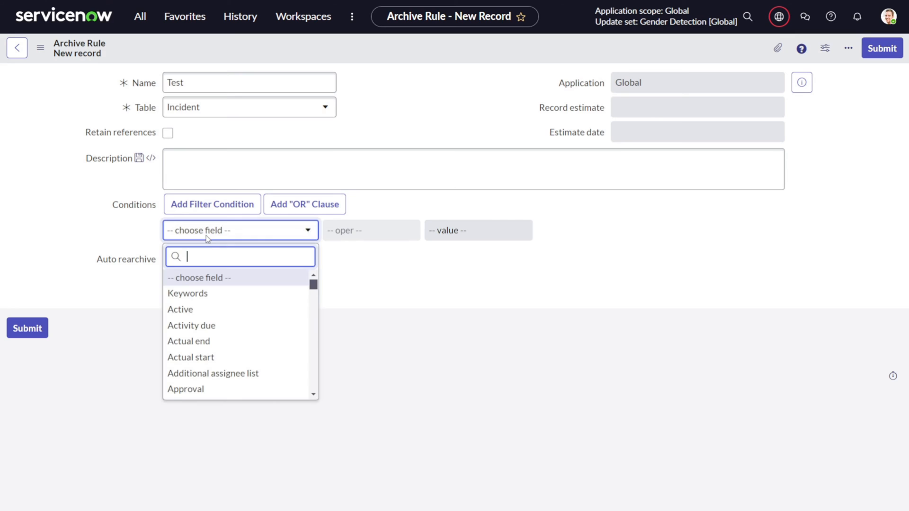
{"action": "type", "text": "a"}
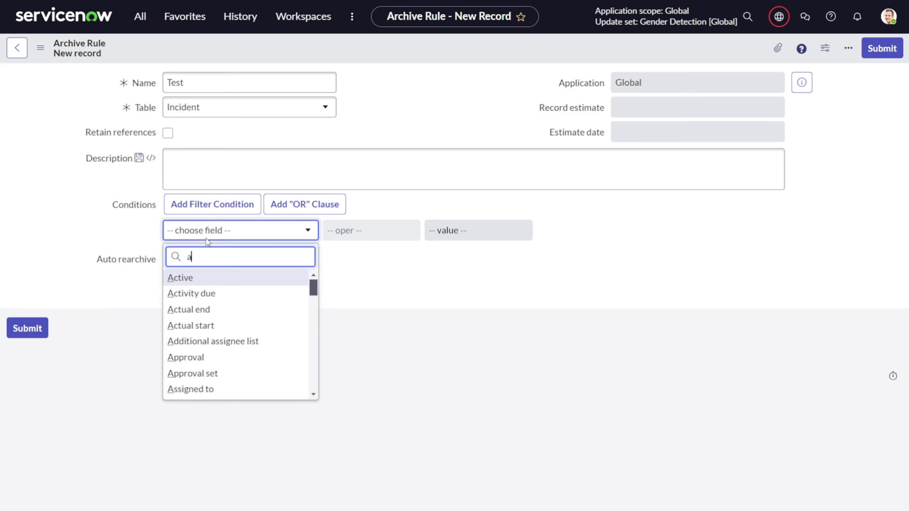
{"action": "type", "text": "ctive"}
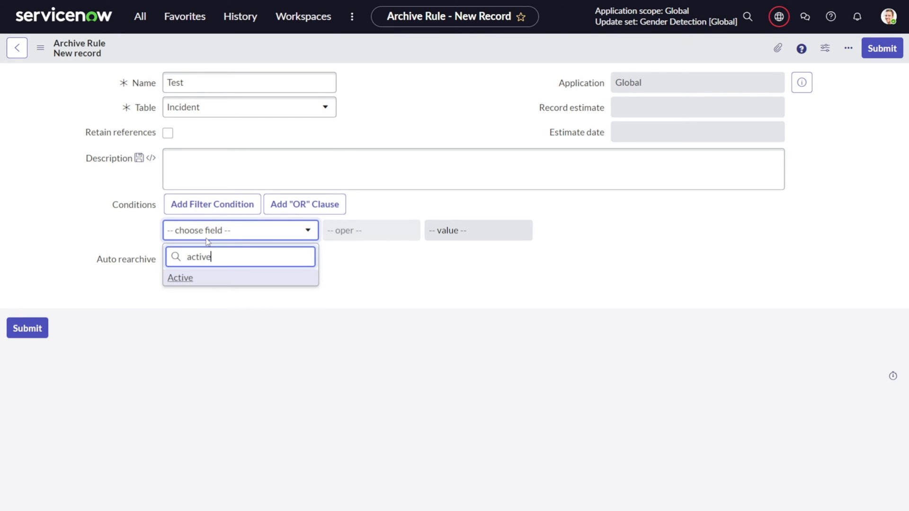
{"action": "left_click", "coordinate": [180, 277]}
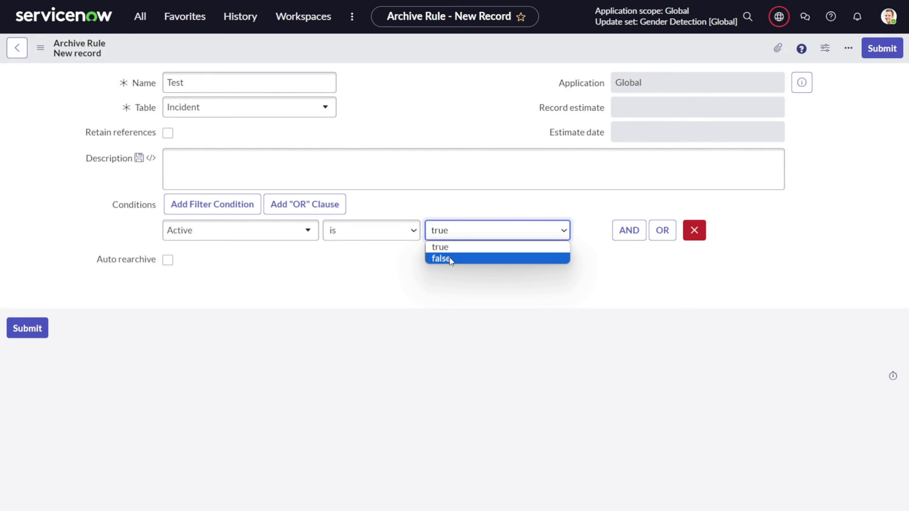
{"action": "left_click", "coordinate": [441, 257]}
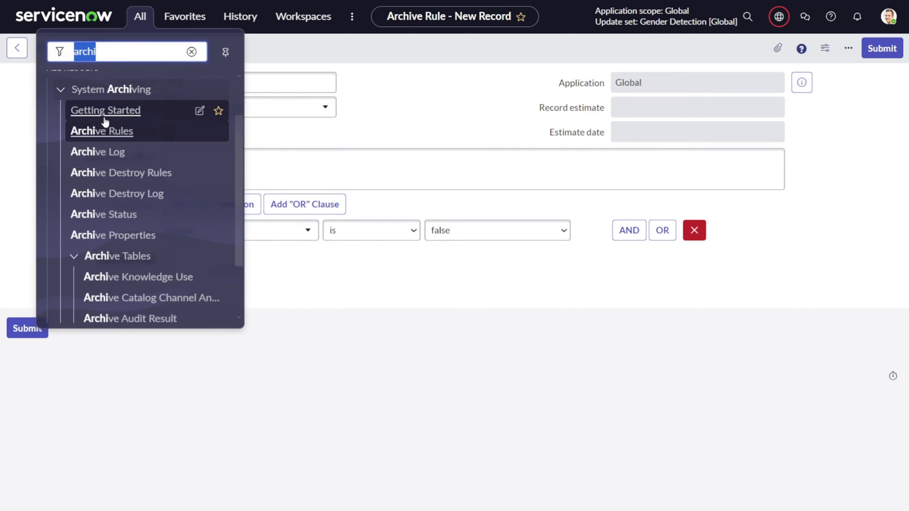
Leave the unsaved Test rule and return to the Archive Rules list
{"action": "left_click", "coordinate": [101, 131]}
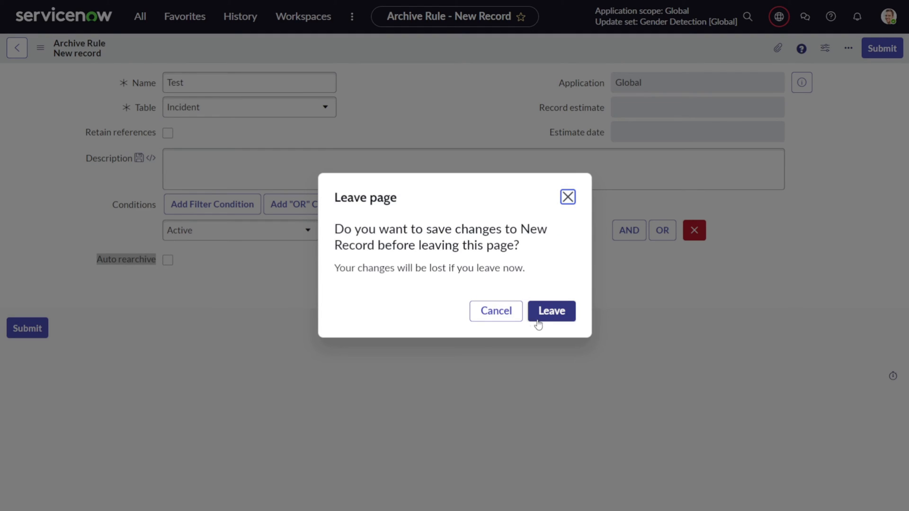
{"action": "left_click", "coordinate": [550, 310]}
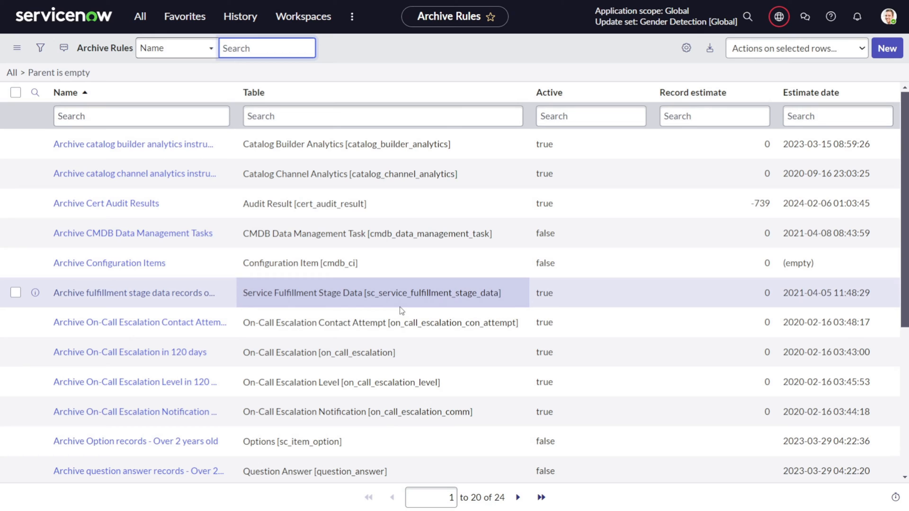
{"action": "scroll", "scroll_direction": "down", "scroll_amount": 3}
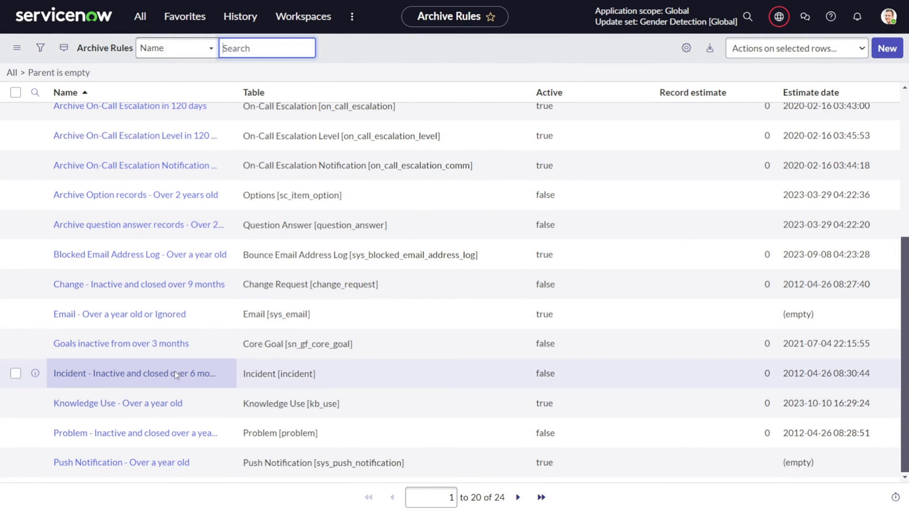
{"action": "mouse_move", "coordinate": [132, 373]}
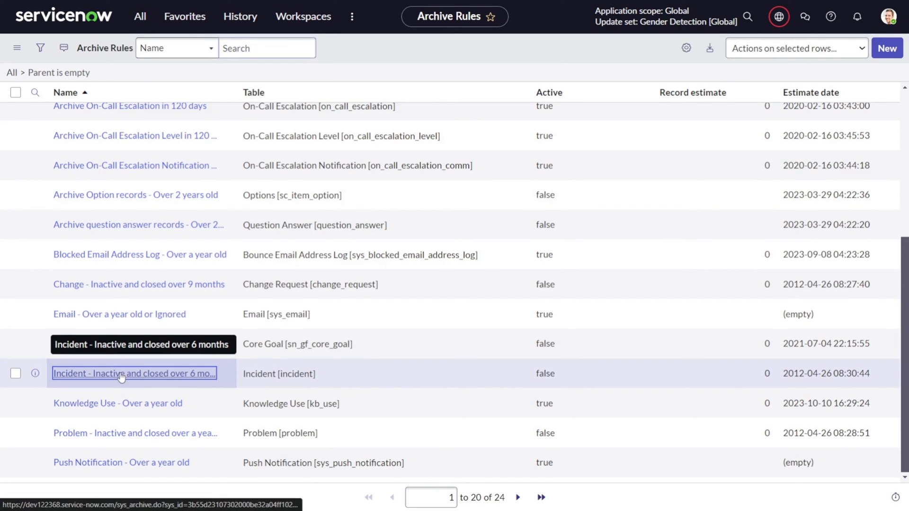
Open the Incident - Inactive and closed over 6 months rule and highlight its 6-months description
{"action": "left_click", "coordinate": [133, 373]}
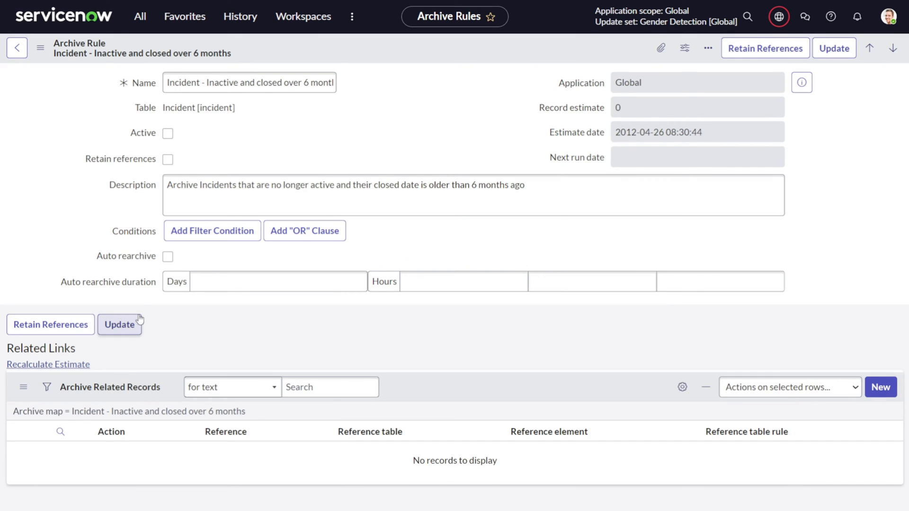
{"action": "left_click", "coordinate": [211, 231]}
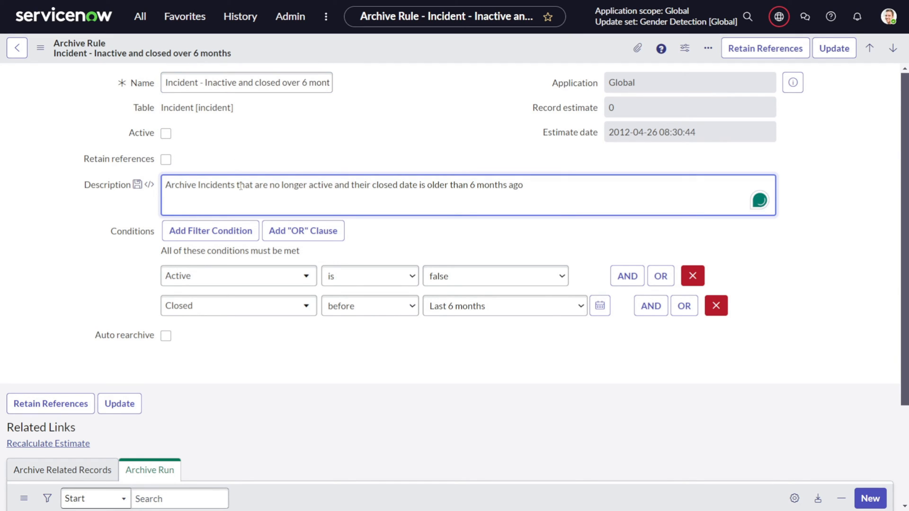
{"action": "left_click_drag", "start_coordinate": [282, 185], "coordinate": [404, 184]}
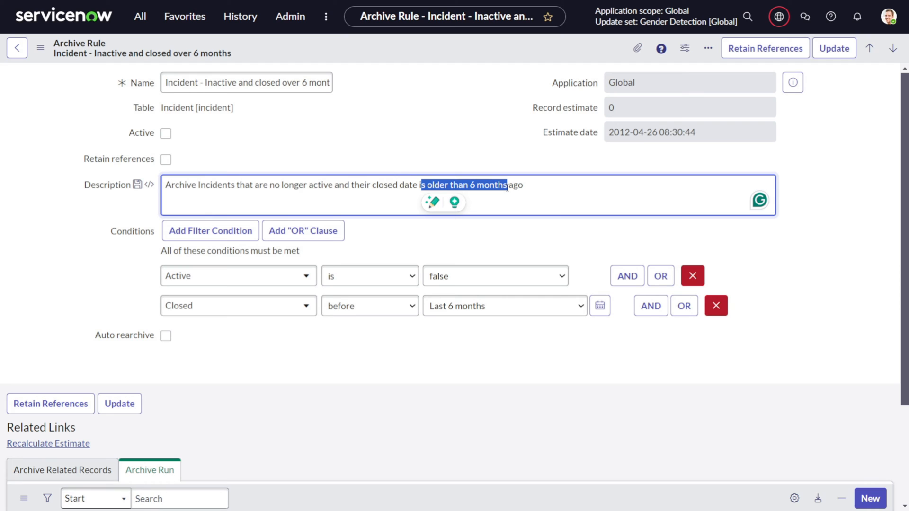
{"action": "mouse_move", "coordinate": [360, 261]}
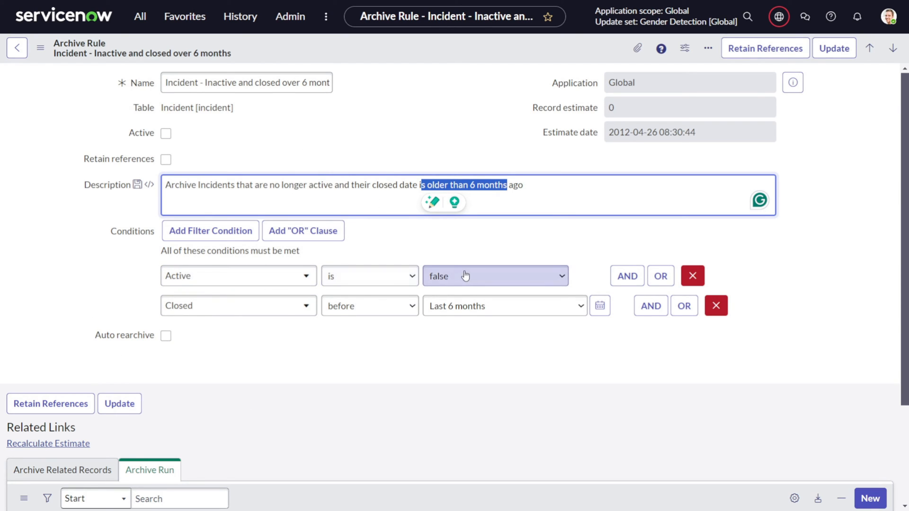
{"action": "mouse_move", "coordinate": [365, 305]}
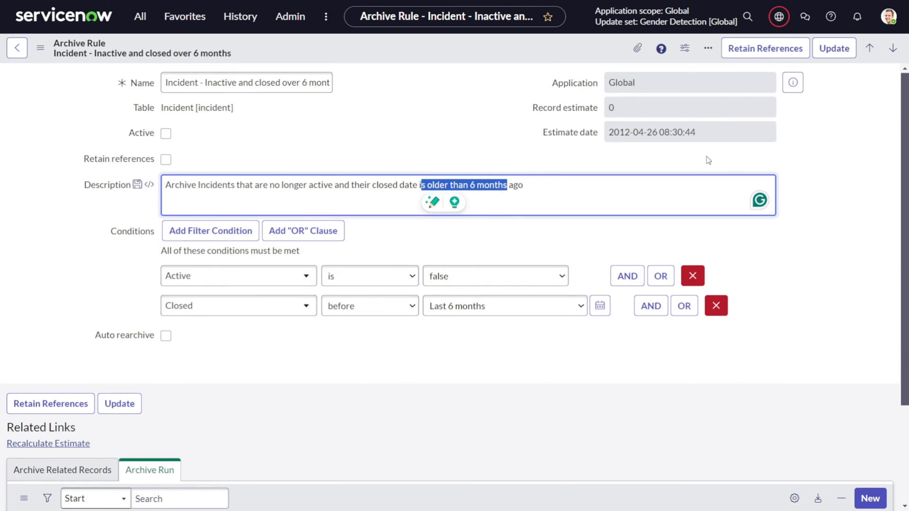
{"action": "mouse_move", "coordinate": [313, 252]}
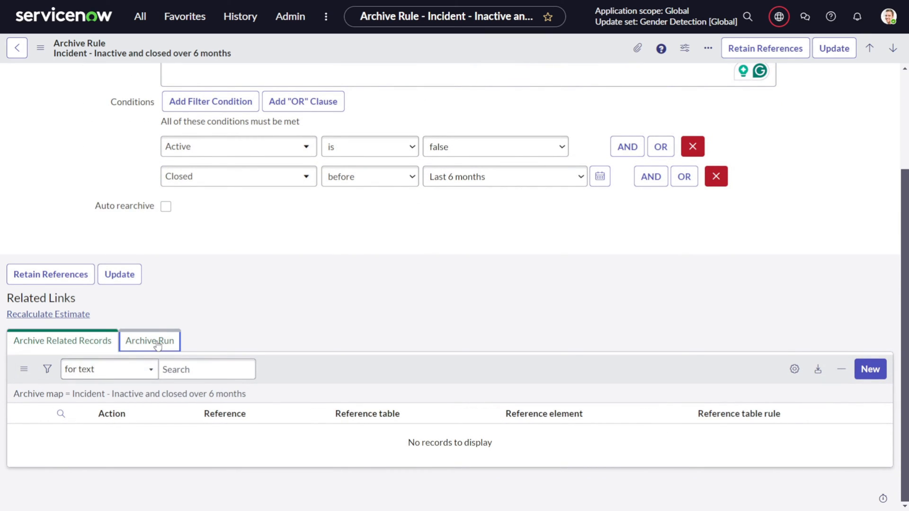
Review the rule's archive runs, Archive Related Records and Record estimate
{"action": "left_click", "coordinate": [149, 340]}
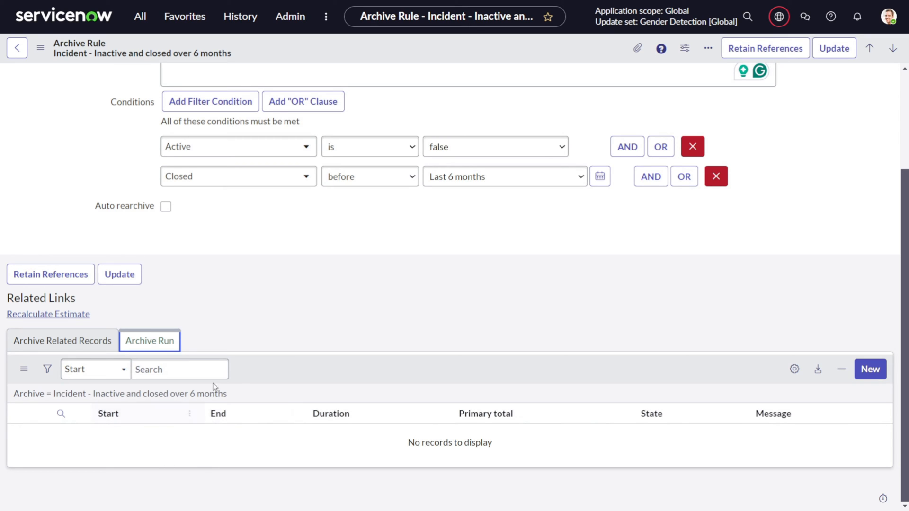
{"action": "mouse_move", "coordinate": [102, 442]}
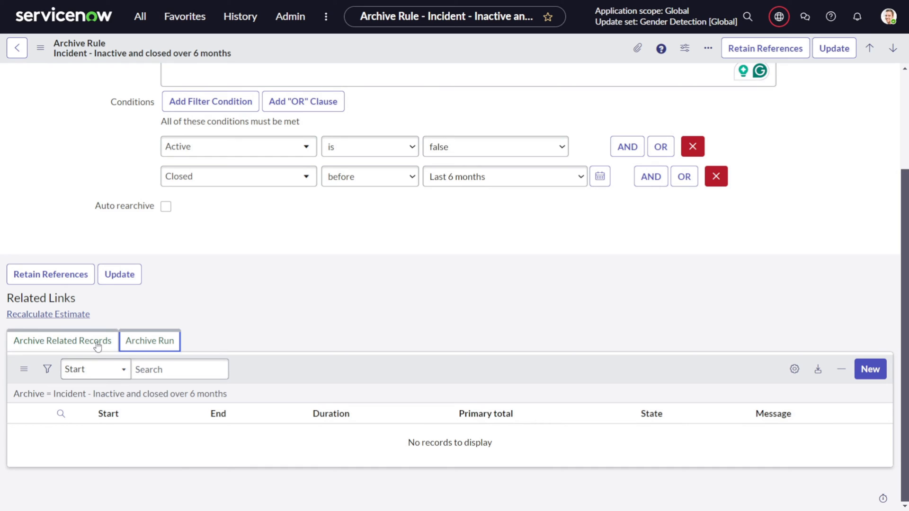
{"action": "left_click", "coordinate": [61, 340]}
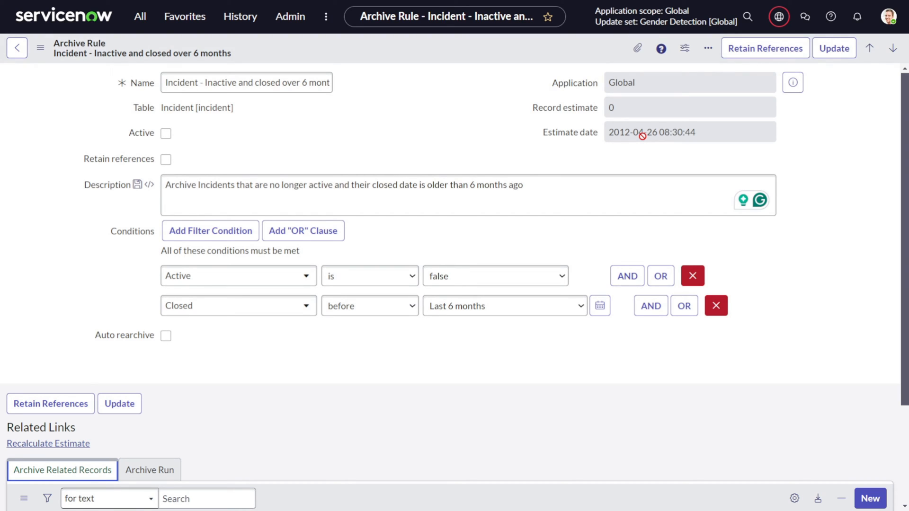
{"action": "mouse_move", "coordinate": [582, 144]}
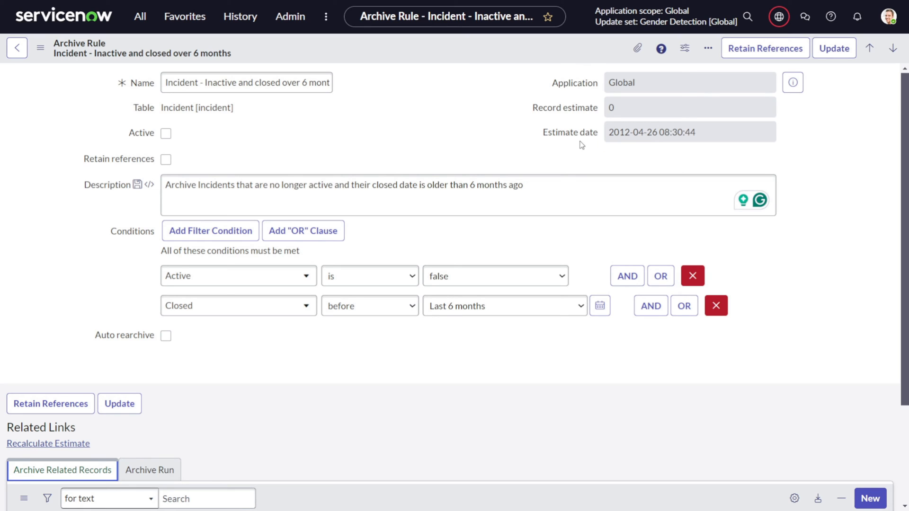
{"action": "mouse_move", "coordinate": [580, 133]}
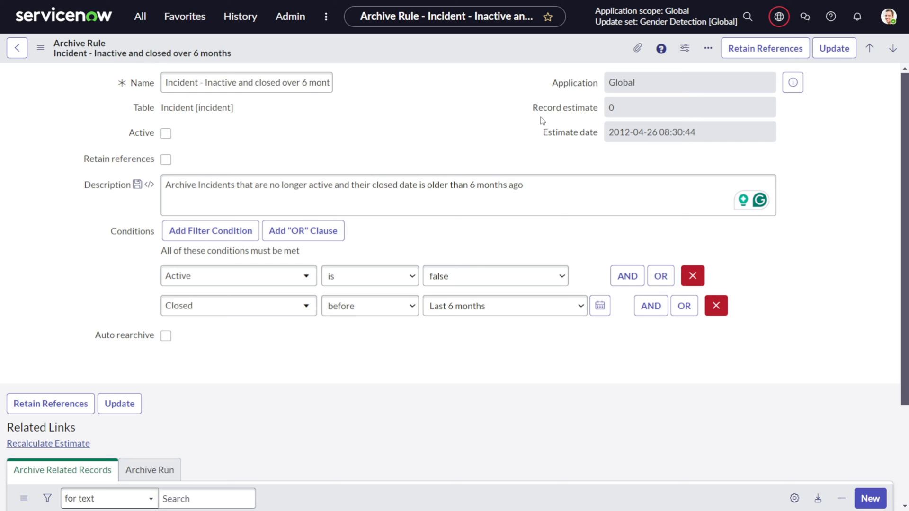
{"action": "left_click", "coordinate": [689, 107]}
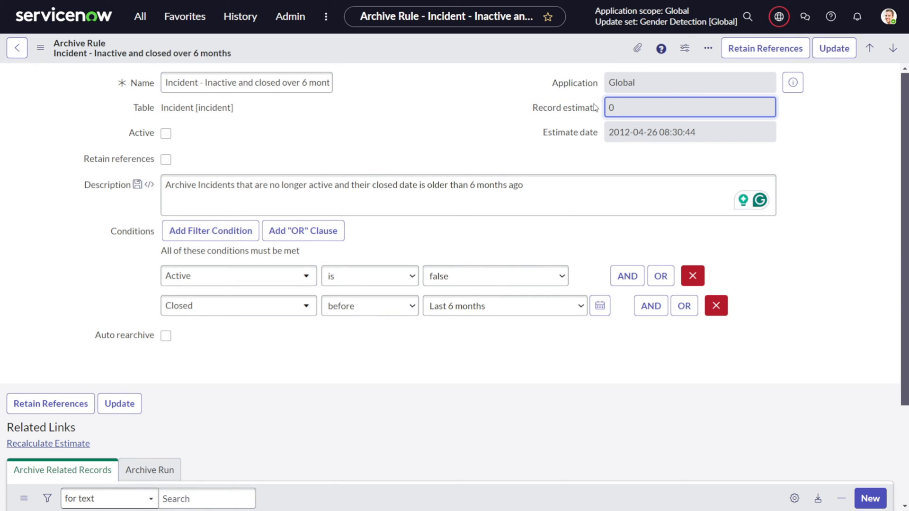
{"action": "mouse_move", "coordinate": [401, 87]}
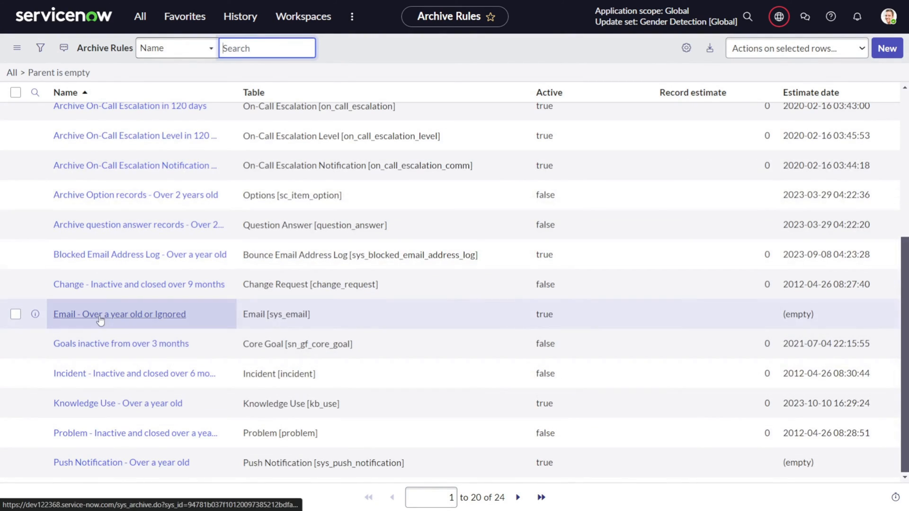
Open the Email - Over a year old or Ignored rule and scroll through its conditions and related records
{"action": "left_click", "coordinate": [119, 314]}
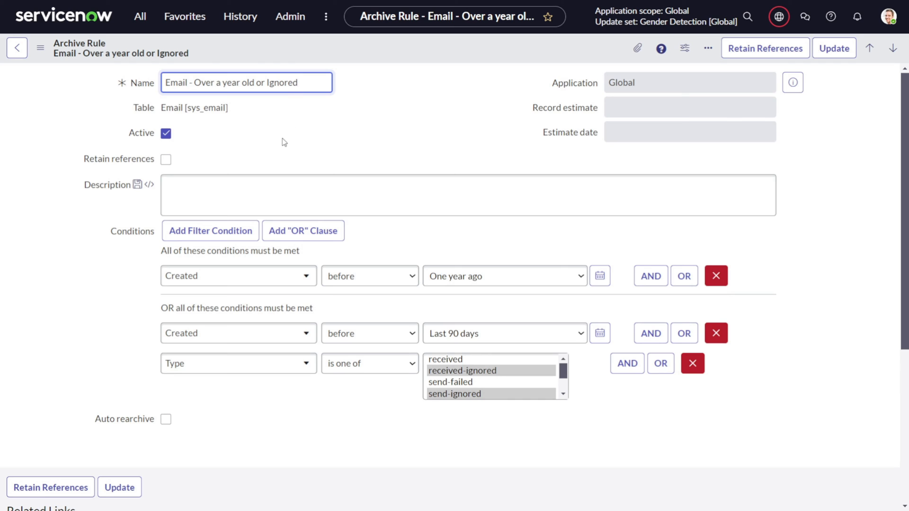
{"action": "mouse_move", "coordinate": [280, 158]}
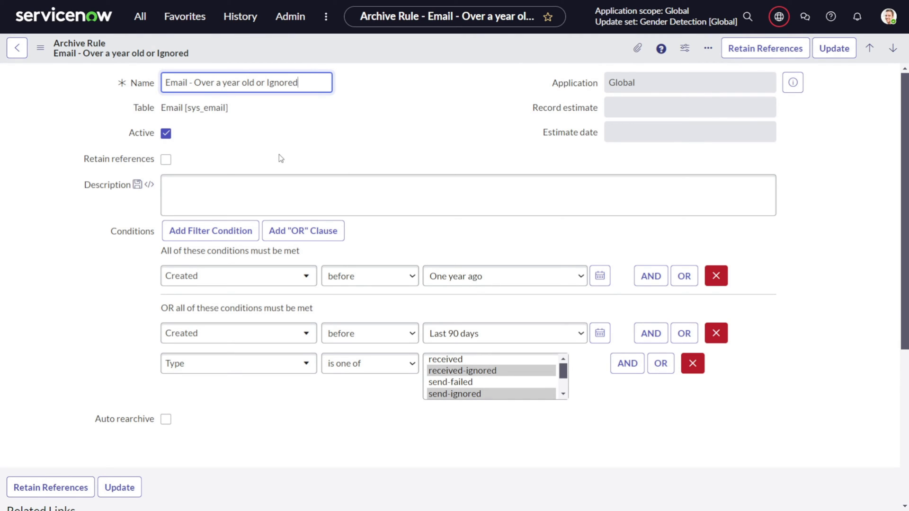
{"action": "mouse_move", "coordinate": [348, 258]}
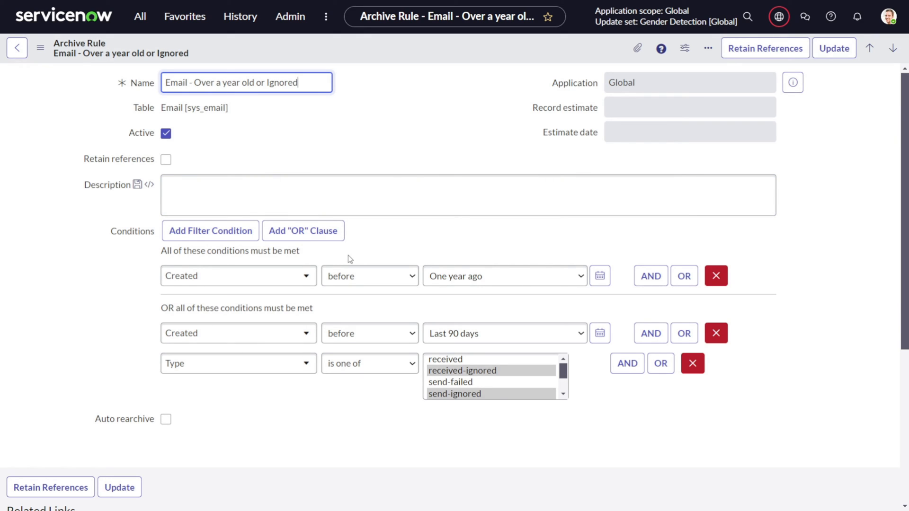
{"action": "mouse_move", "coordinate": [237, 275]}
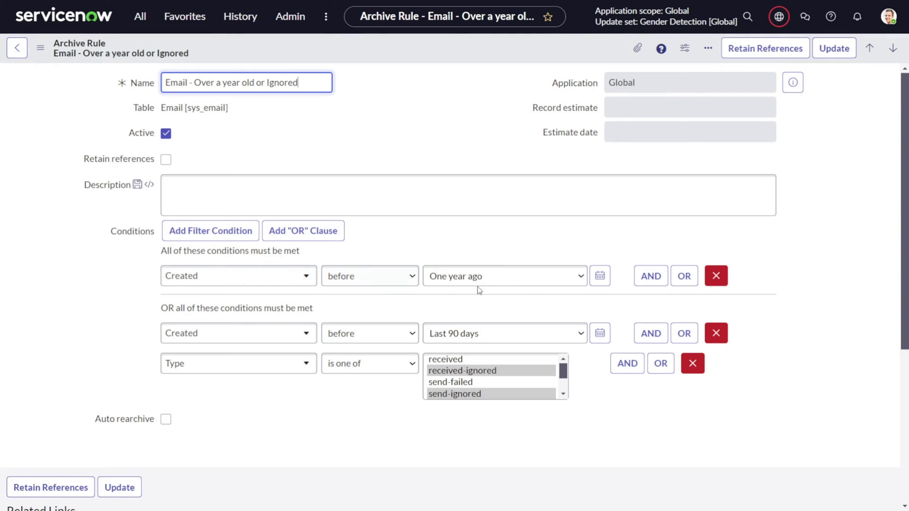
{"action": "mouse_move", "coordinate": [495, 314]}
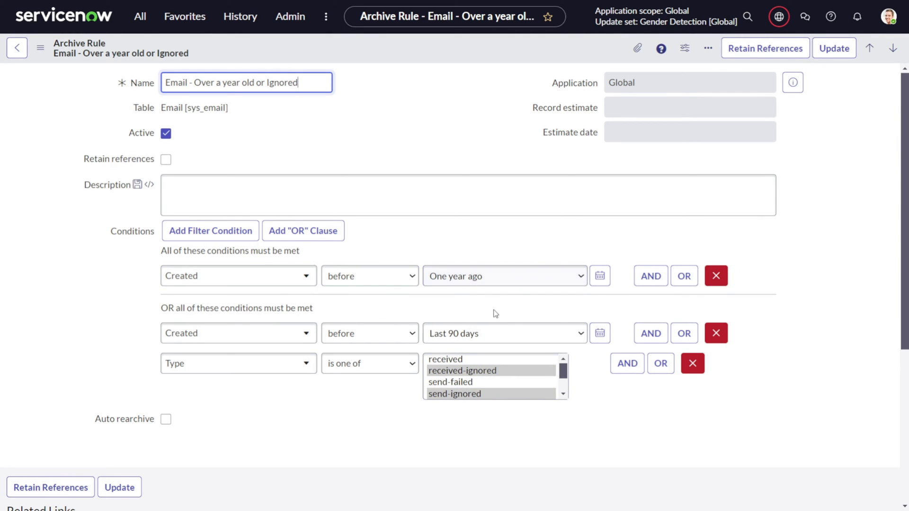
{"action": "scroll", "scroll_direction": "down", "scroll_amount": 3}
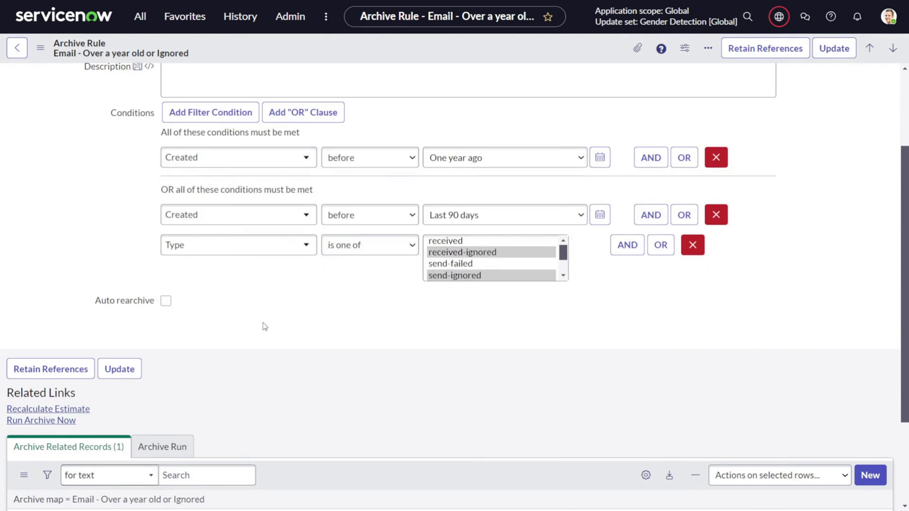
{"action": "scroll", "scroll_direction": "down", "scroll_amount": 3}
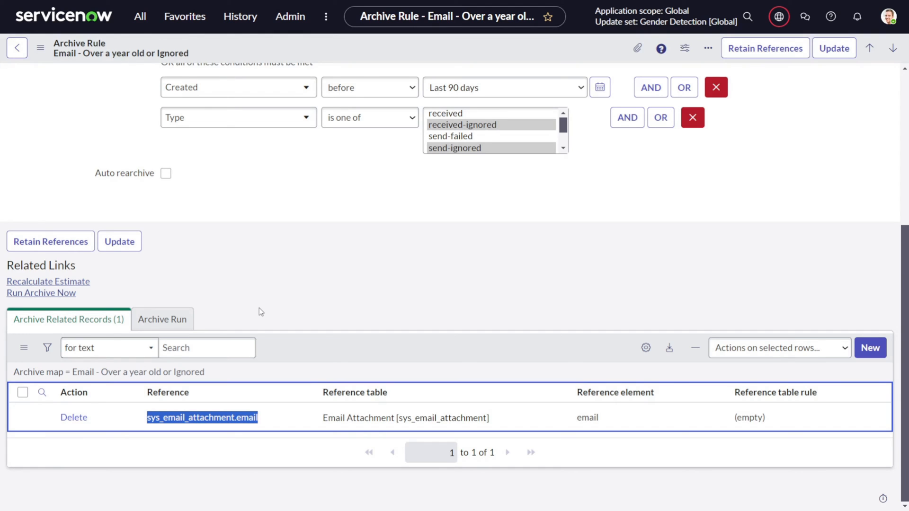
{"action": "mouse_move", "coordinate": [285, 220]}
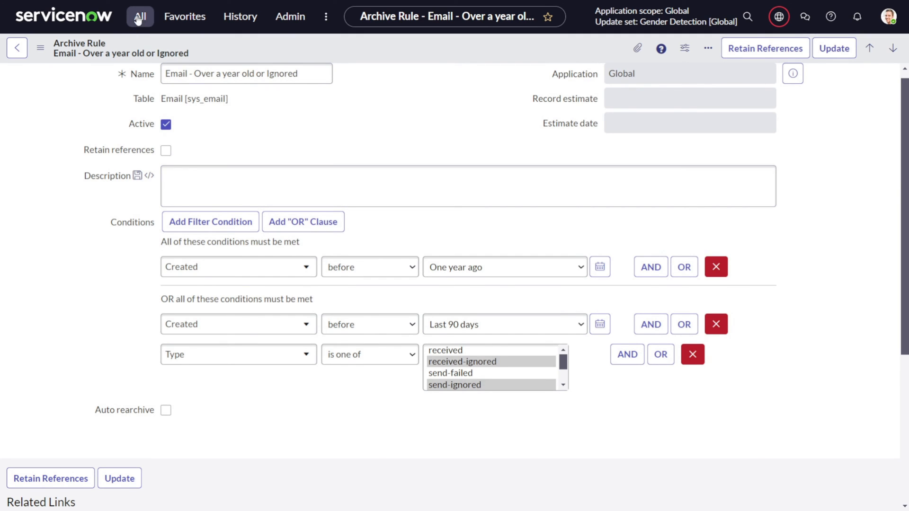
From the Archive Destroy Rules list, begin a new blank destroy rule record
{"action": "left_click", "coordinate": [139, 16]}
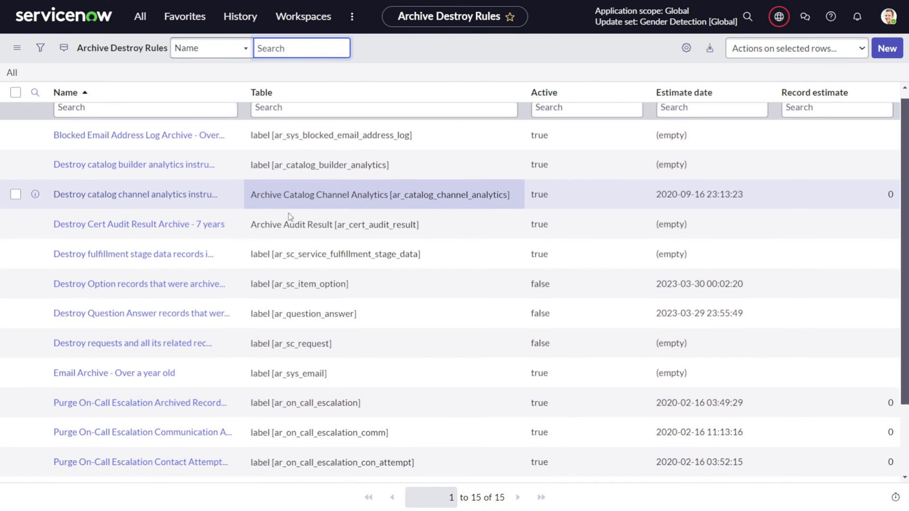
{"action": "scroll", "scroll_direction": "down", "scroll_amount": 3}
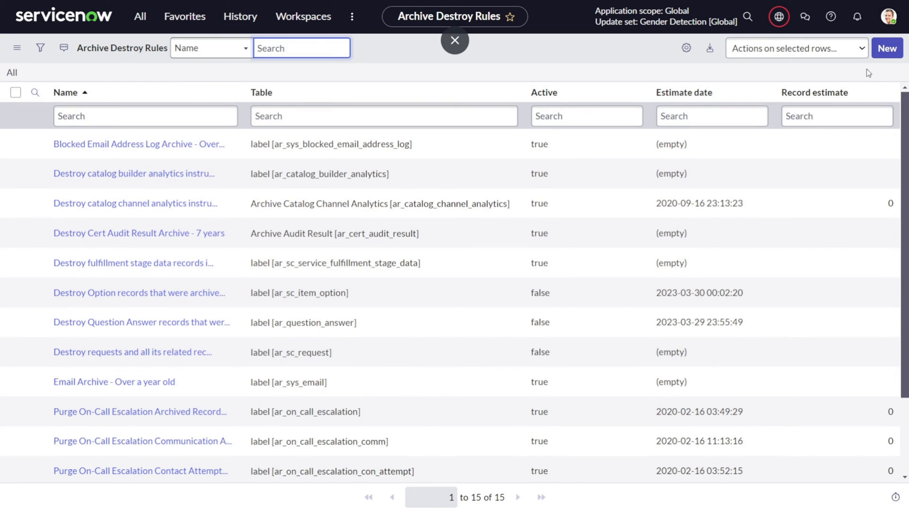
{"action": "left_click", "coordinate": [887, 48]}
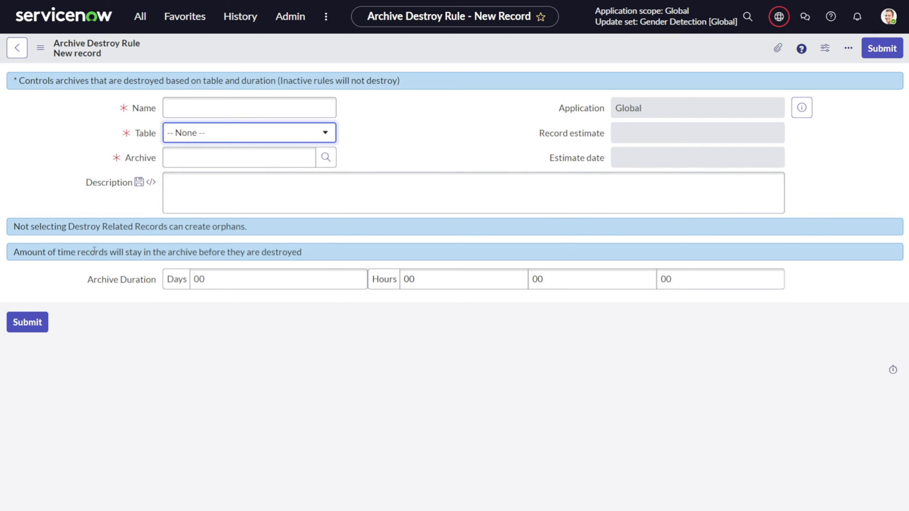
{"action": "left_click_drag", "start_coordinate": [93, 252], "coordinate": [301, 252]}
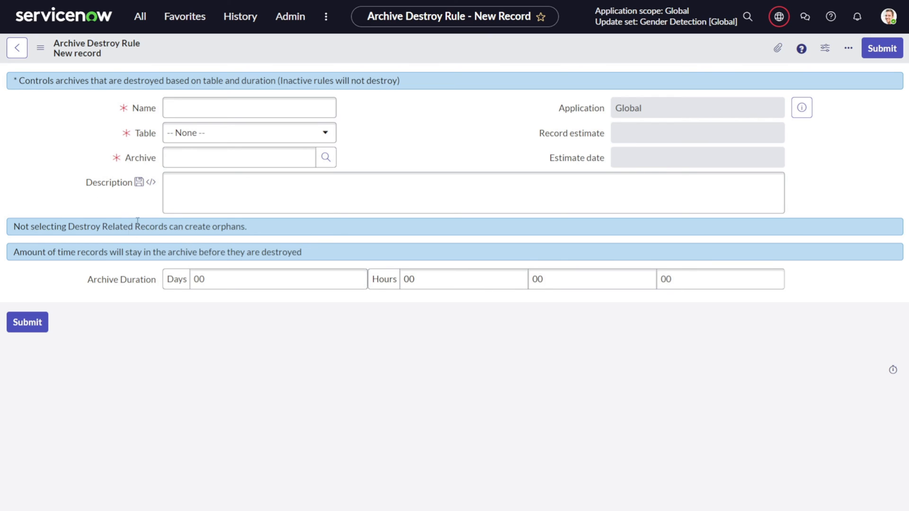
{"action": "left_click", "coordinate": [249, 133]}
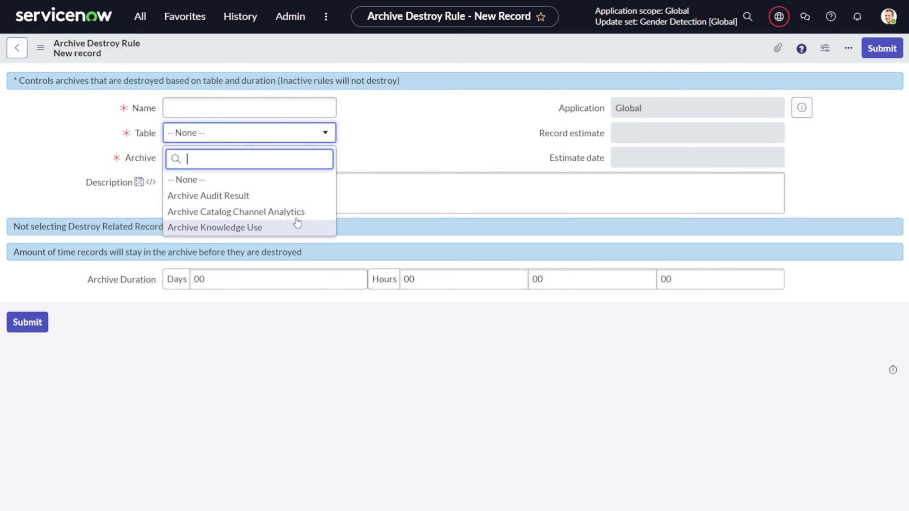
{"action": "mouse_move", "coordinate": [292, 181]}
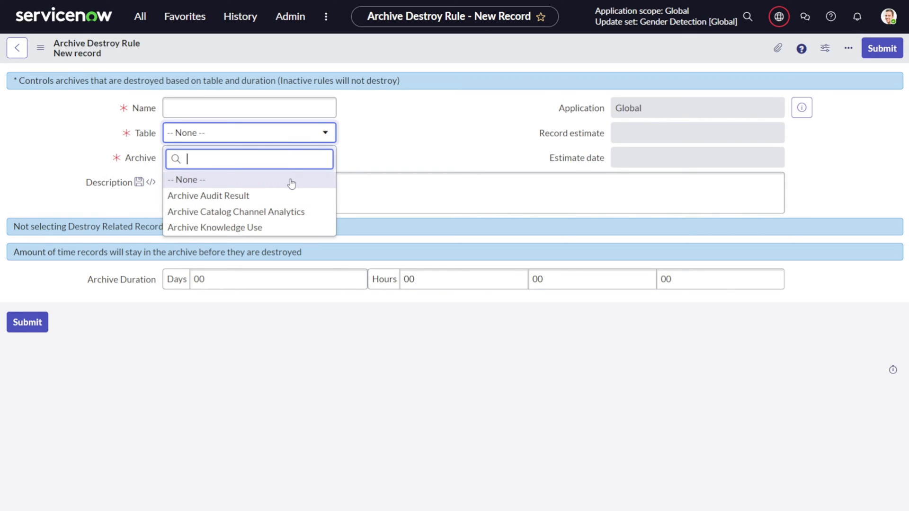
{"action": "mouse_move", "coordinate": [246, 198]}
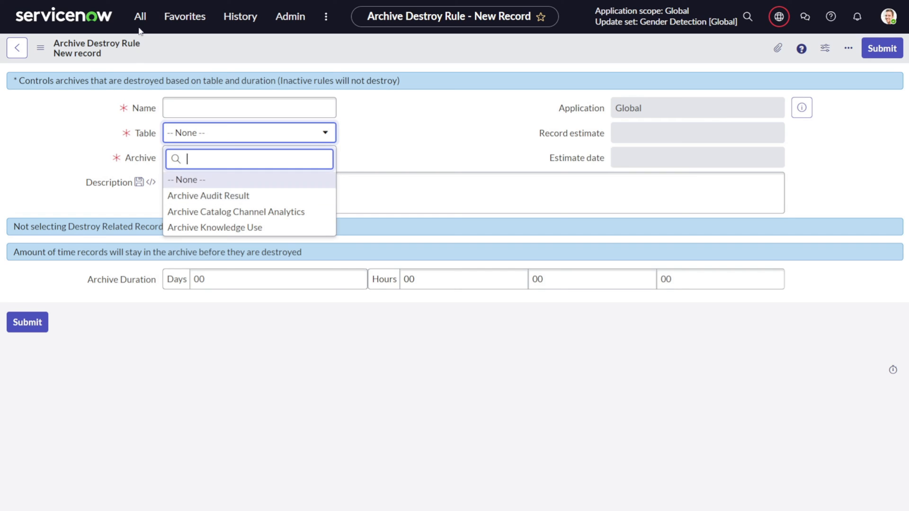
{"action": "left_click", "coordinate": [139, 17]}
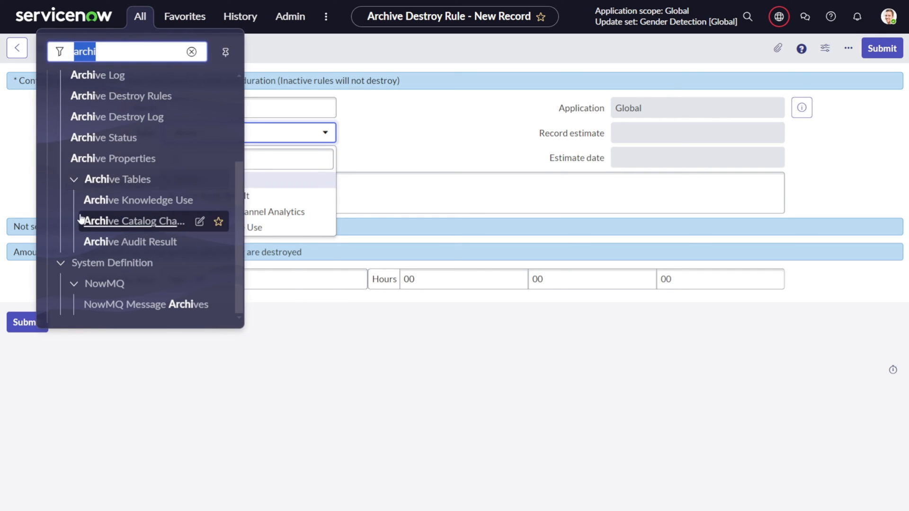
{"action": "mouse_move", "coordinate": [392, 138]}
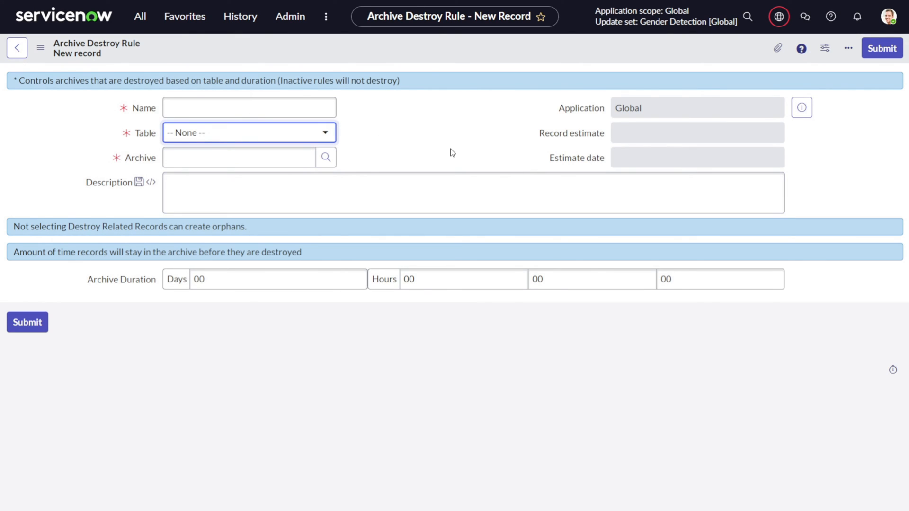
{"action": "mouse_move", "coordinate": [437, 155]}
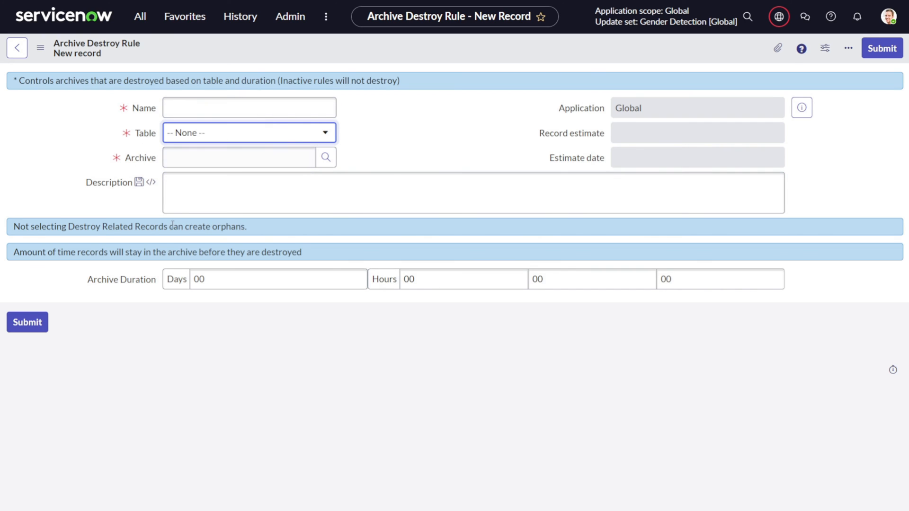
{"action": "mouse_move", "coordinate": [139, 16]}
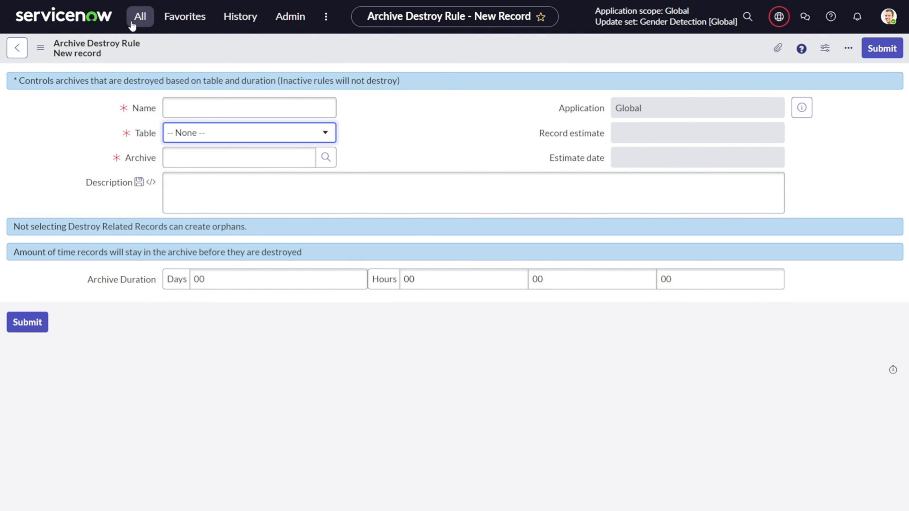
{"action": "left_click", "coordinate": [140, 17]}
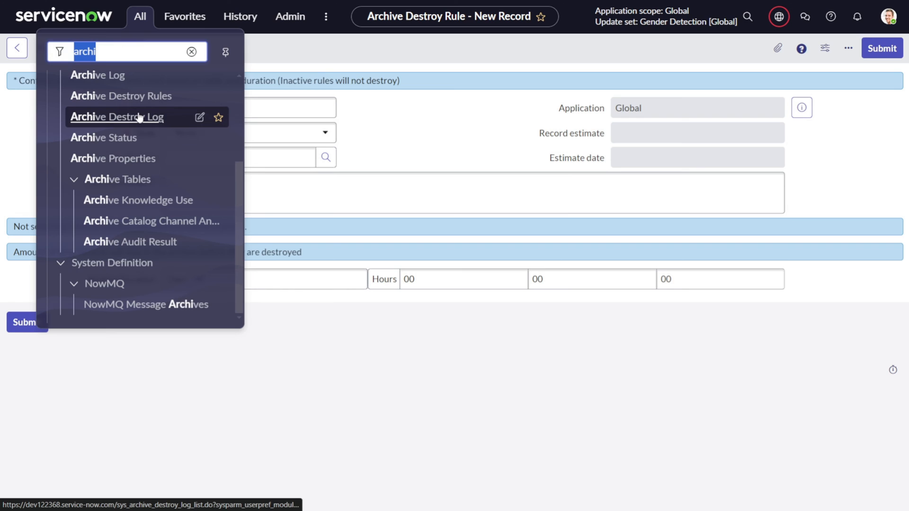
{"action": "left_click", "coordinate": [117, 116]}
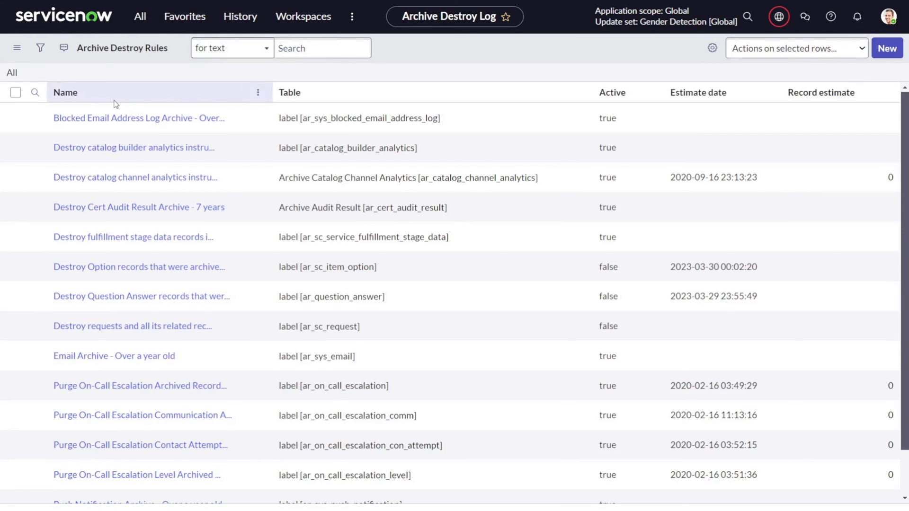
{"action": "left_click", "coordinate": [65, 92]}
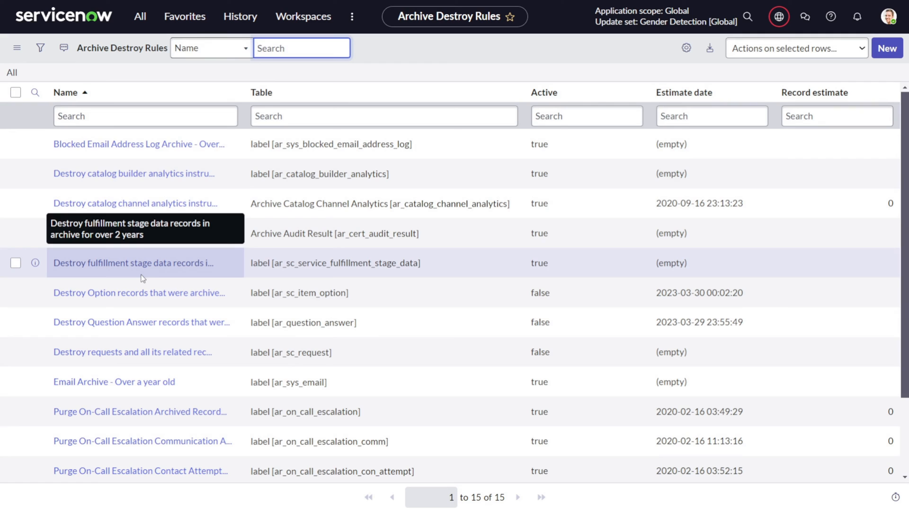
{"action": "scroll", "scroll_direction": "down", "scroll_amount": 3}
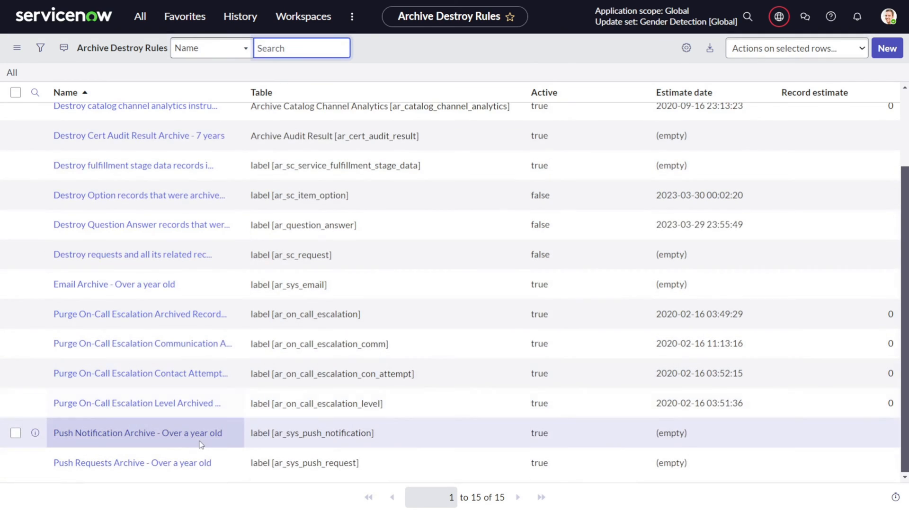
{"action": "mouse_move", "coordinate": [138, 433]}
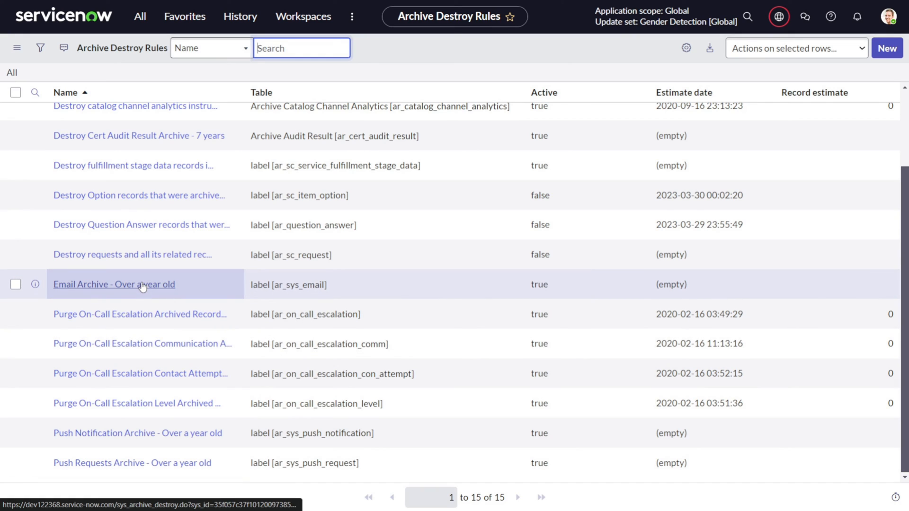
View the 'Email Archive - Over a year old' destroy rule and its completed destroy runs
{"action": "left_click", "coordinate": [114, 284]}
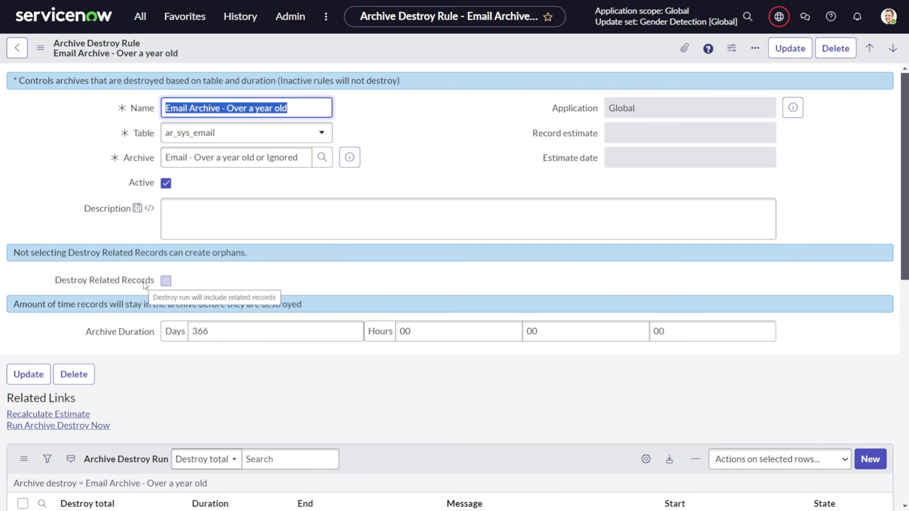
{"action": "scroll", "scroll_direction": "down", "scroll_amount": 3}
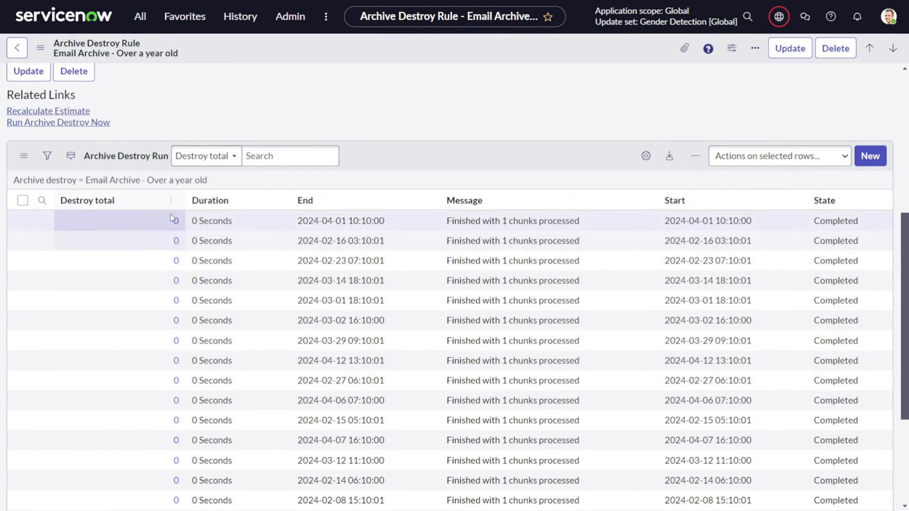
{"action": "mouse_move", "coordinate": [444, 261]}
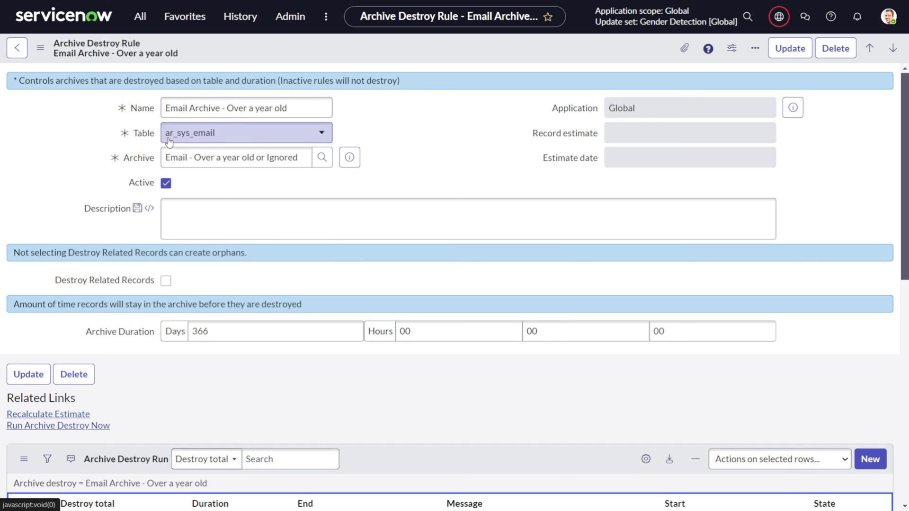
{"action": "mouse_move", "coordinate": [205, 140]}
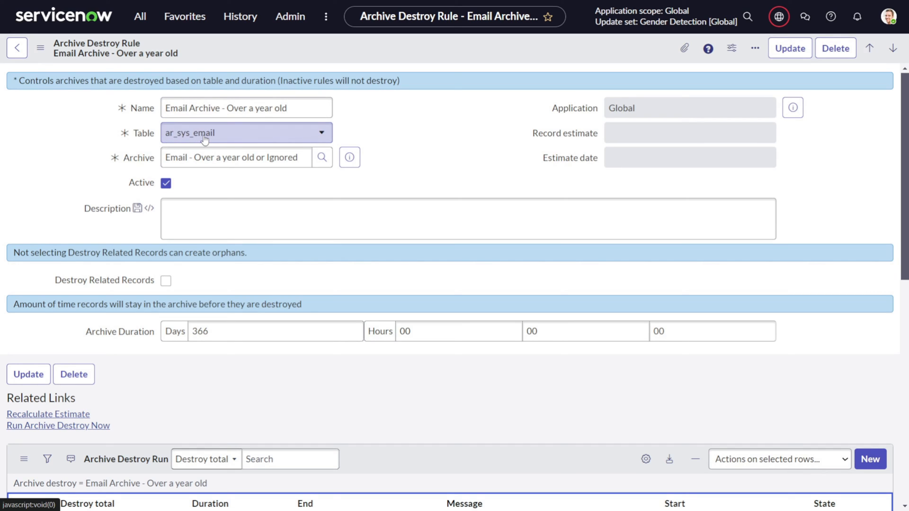
{"action": "mouse_move", "coordinate": [249, 139]}
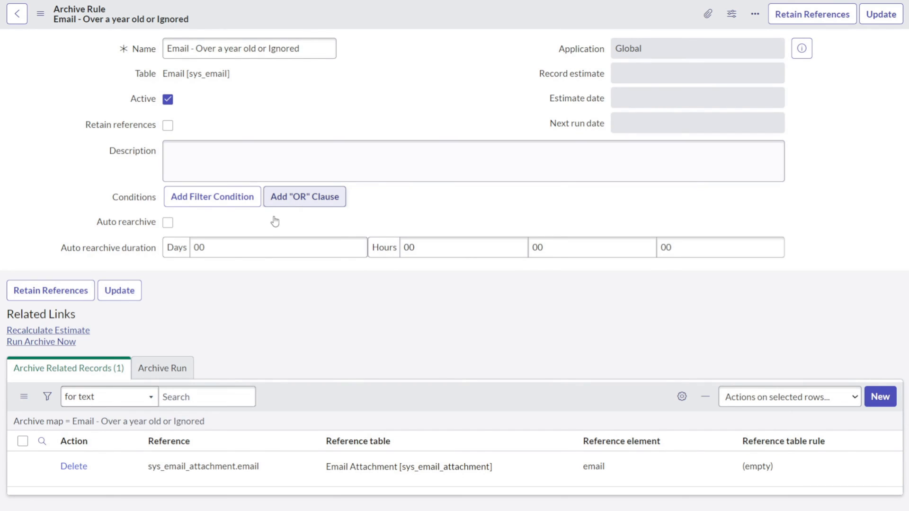
Review the 'Email - Over a year old or Ignored' rule's filter conditions and start filtering the navigator
{"action": "left_click", "coordinate": [211, 197]}
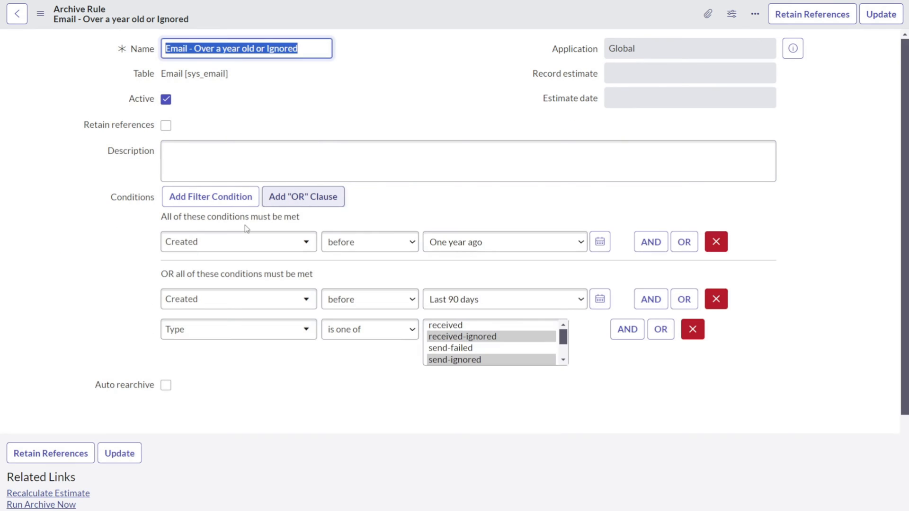
{"action": "scroll", "scroll_direction": "down", "scroll_amount": 3}
{"action": "type", "text": "/"}
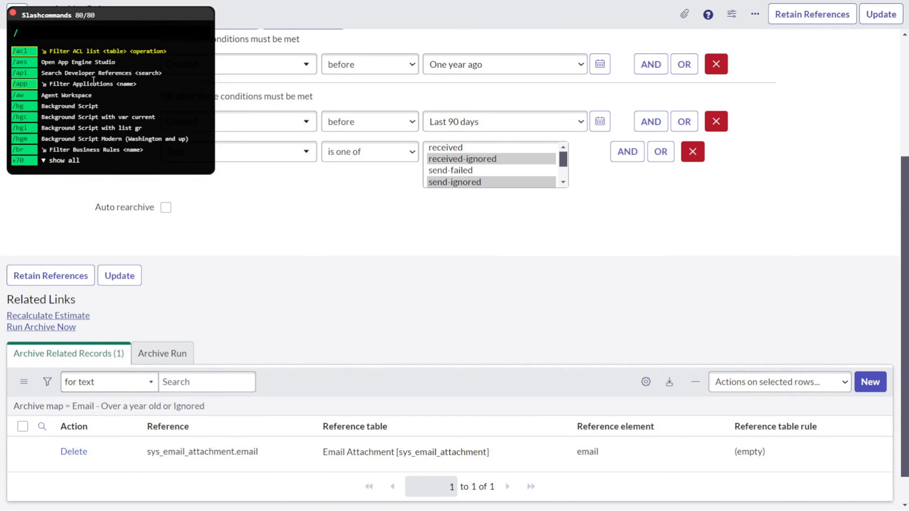
{"action": "type", "text": "pop"}
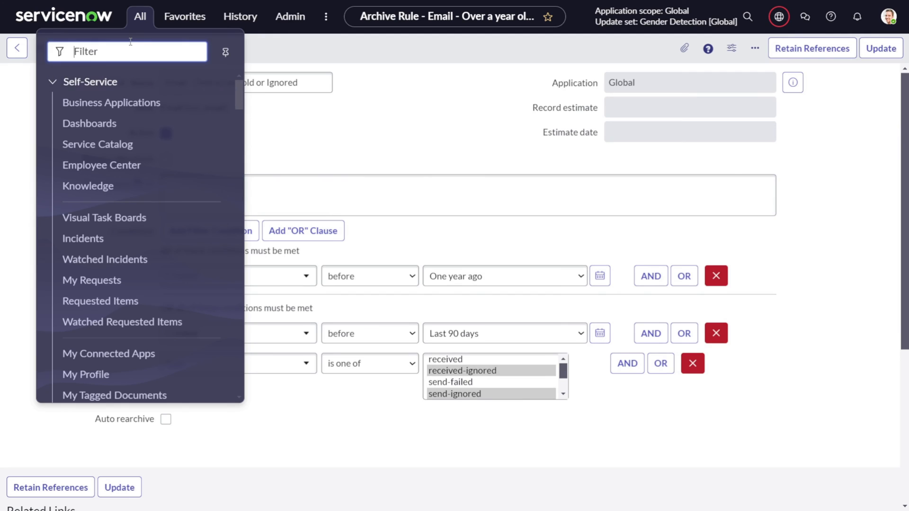
Find CMDB Data Manager via the 'cmdb' navigator filter and show its empty policy list
{"action": "type", "text": "cmdb dat"}
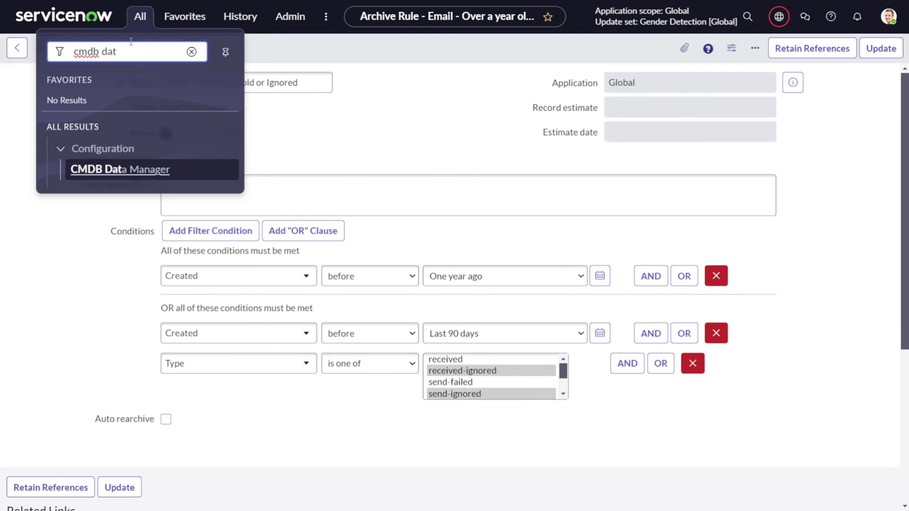
{"action": "left_click", "coordinate": [121, 169]}
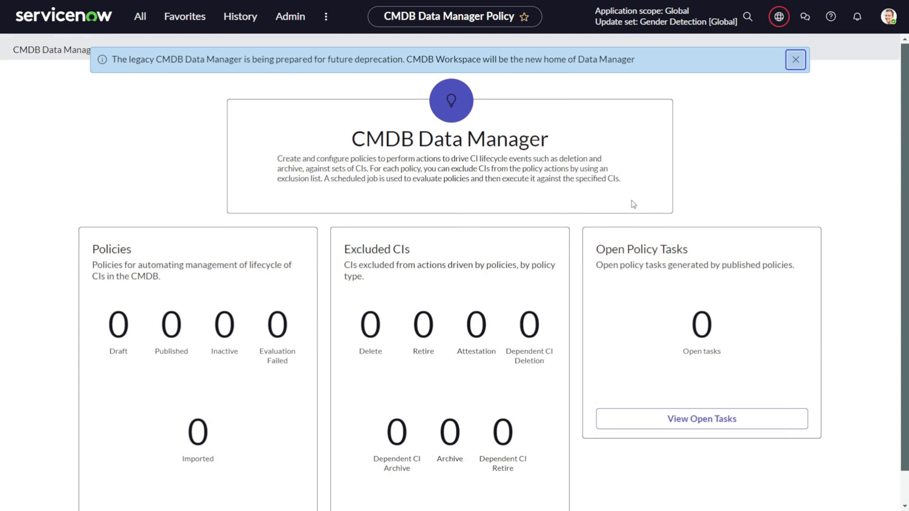
{"action": "left_click", "coordinate": [795, 60]}
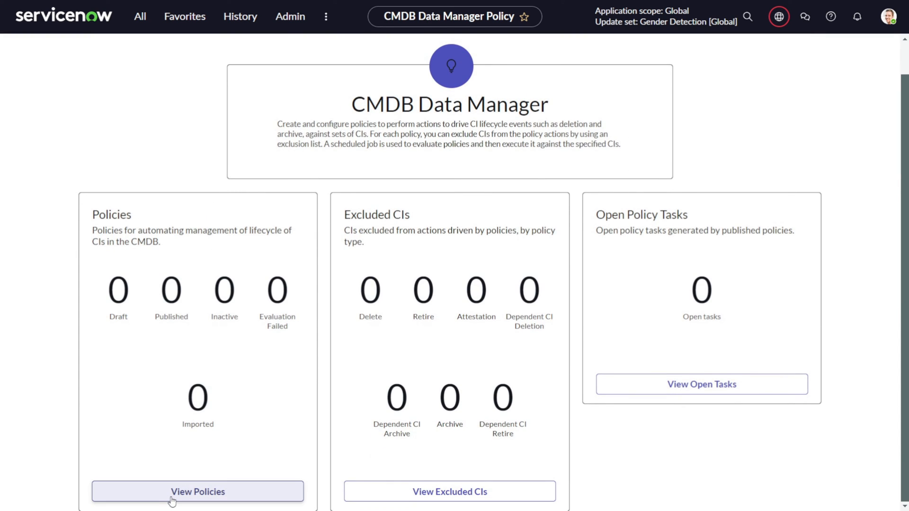
{"action": "left_click", "coordinate": [197, 491]}
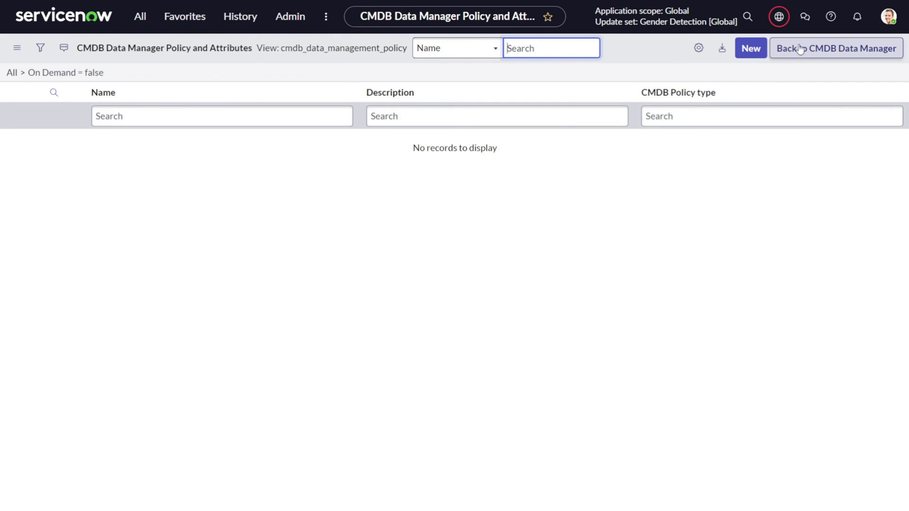
Create a new Data Manager policy and begin naming it 'Compter cleanup'
{"action": "left_click", "coordinate": [751, 48]}
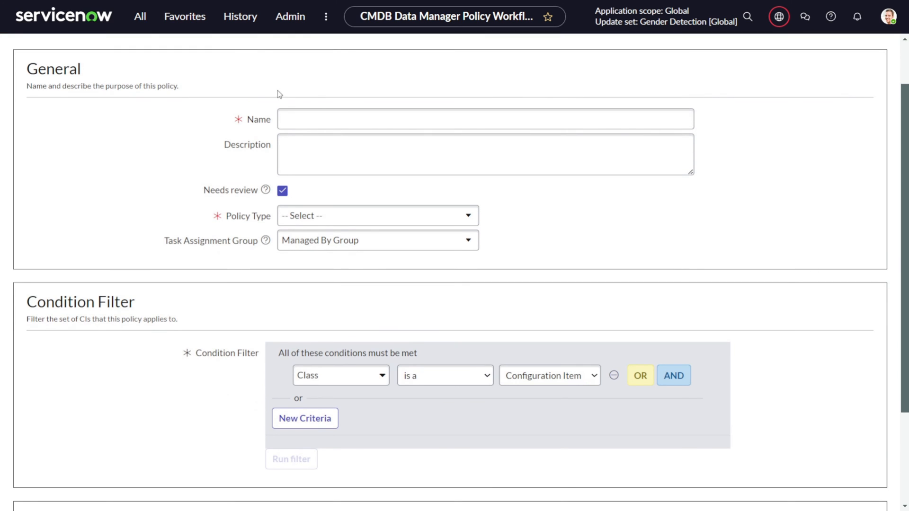
{"action": "left_click", "coordinate": [485, 119]}
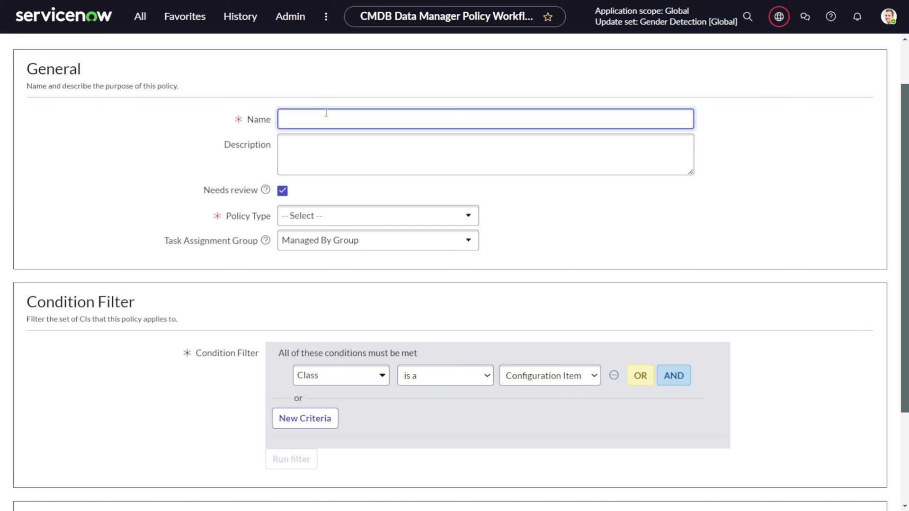
{"action": "type", "text": "Compuet"}
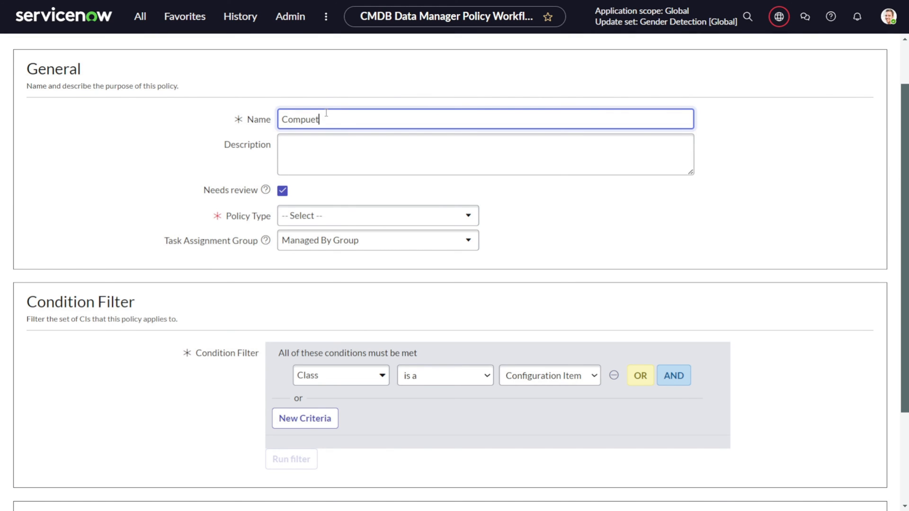
{"action": "key", "text": "Backspace"}
{"action": "type", "text": "ter cleanup"}
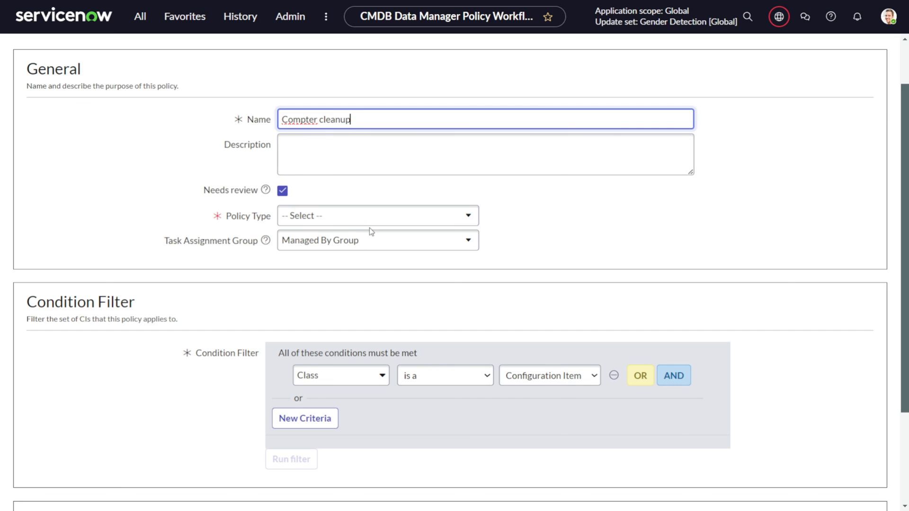
Set Policy Type to Archive and limit the Class condition to Computer CIs
{"action": "left_click", "coordinate": [376, 215]}
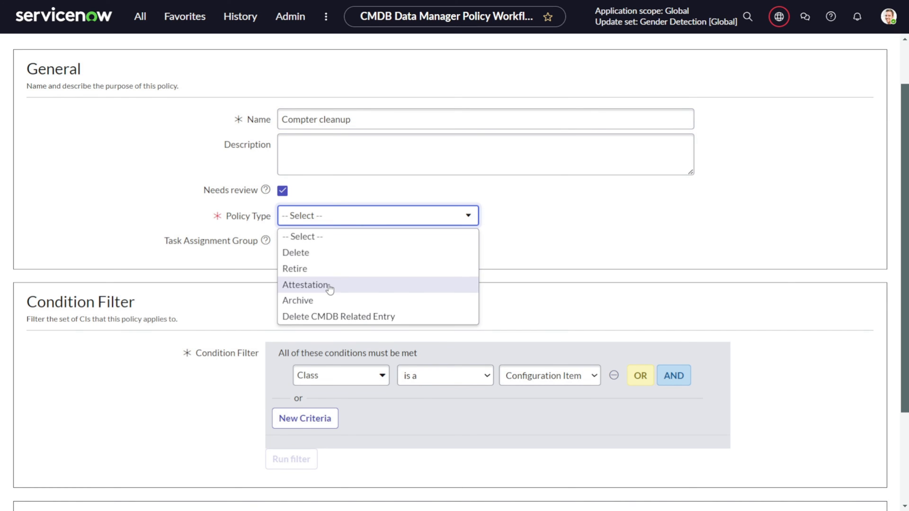
{"action": "mouse_move", "coordinate": [325, 300]}
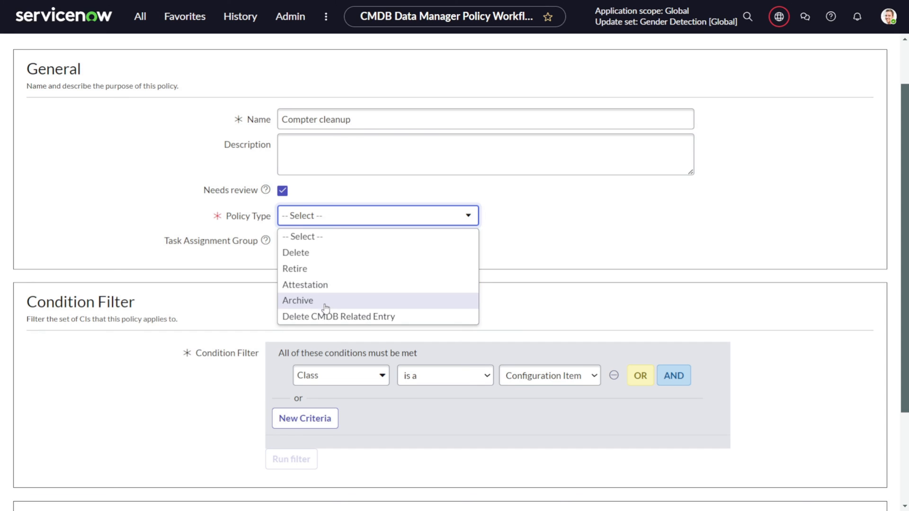
{"action": "left_click", "coordinate": [297, 300]}
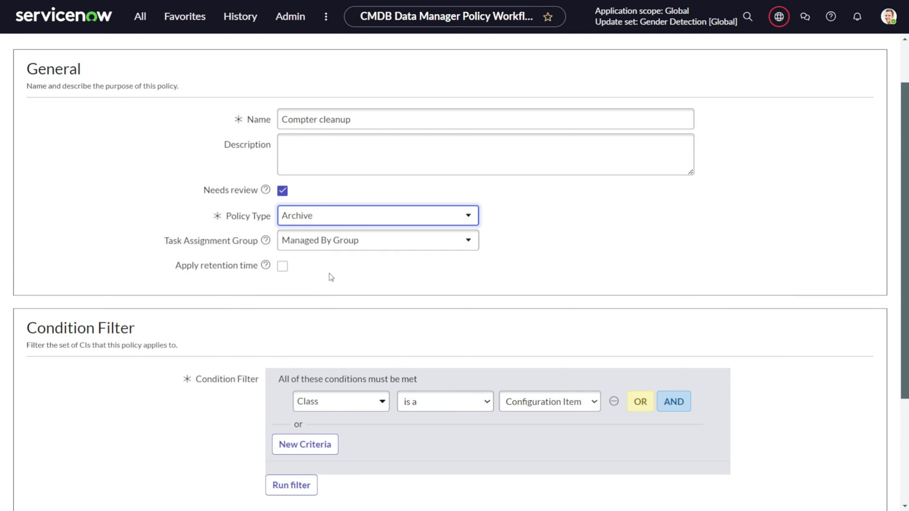
{"action": "left_click", "coordinate": [377, 240]}
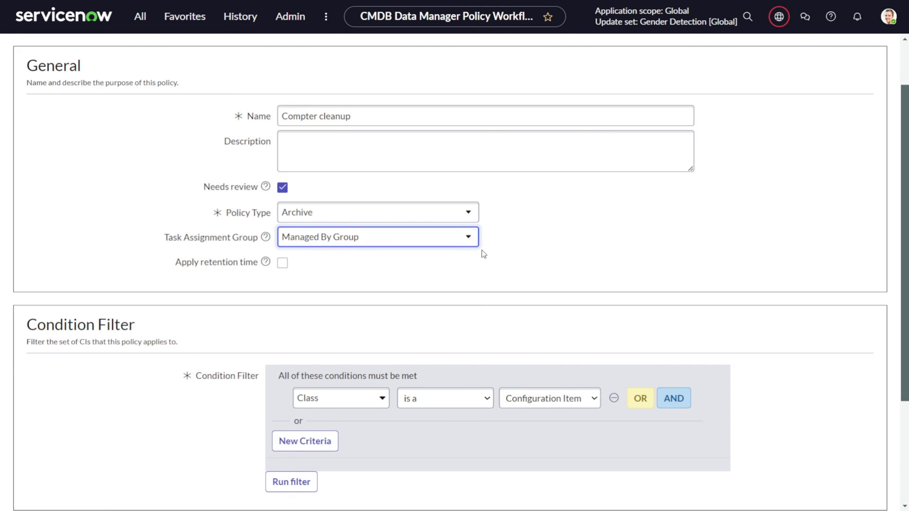
{"action": "scroll", "scroll_direction": "down", "scroll_amount": 3}
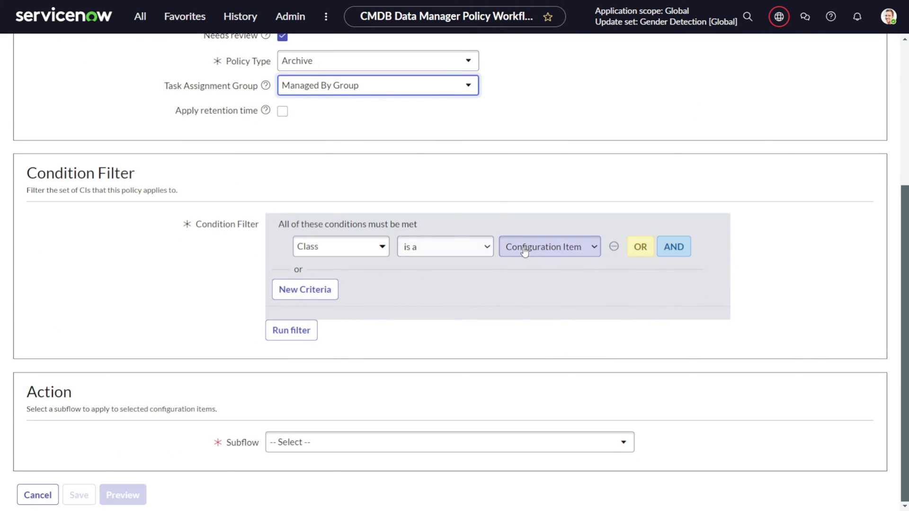
{"action": "left_click", "coordinate": [548, 246]}
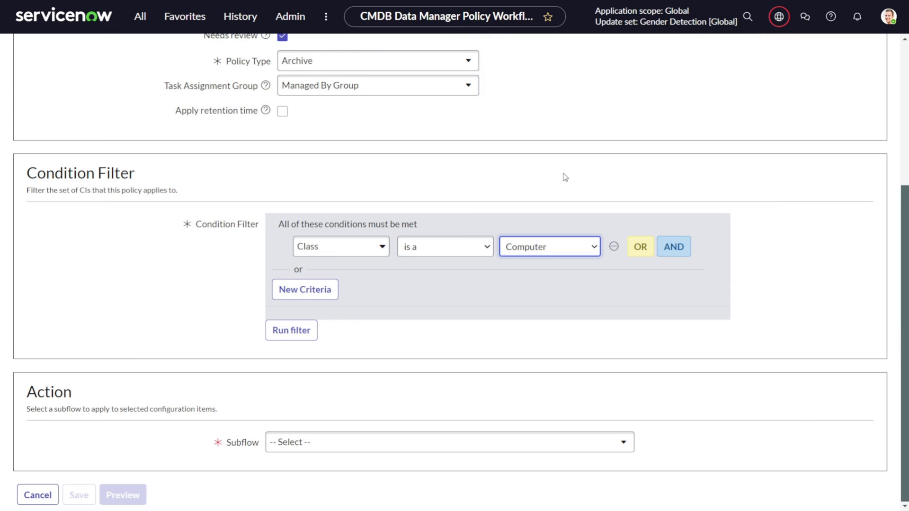
{"action": "mouse_move", "coordinate": [129, 449]}
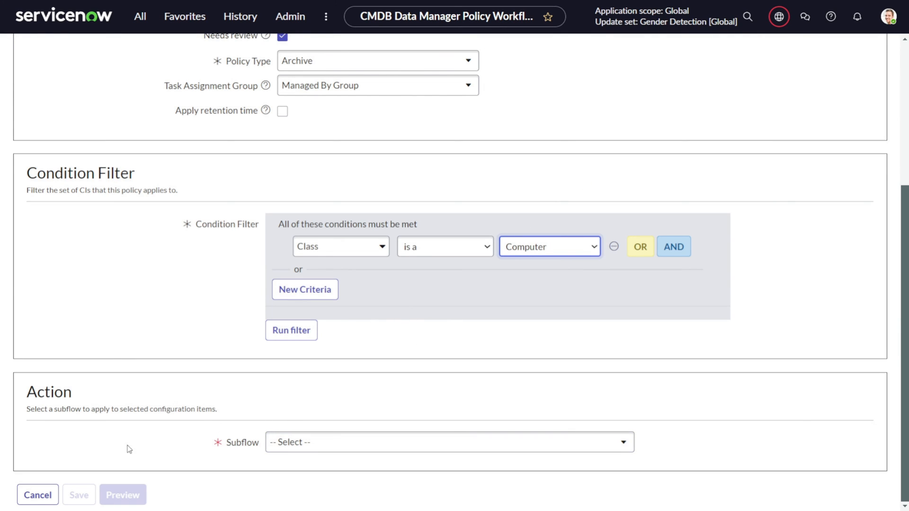
Choose Archive Configuration Items as the policy's subflow
{"action": "left_click", "coordinate": [448, 442]}
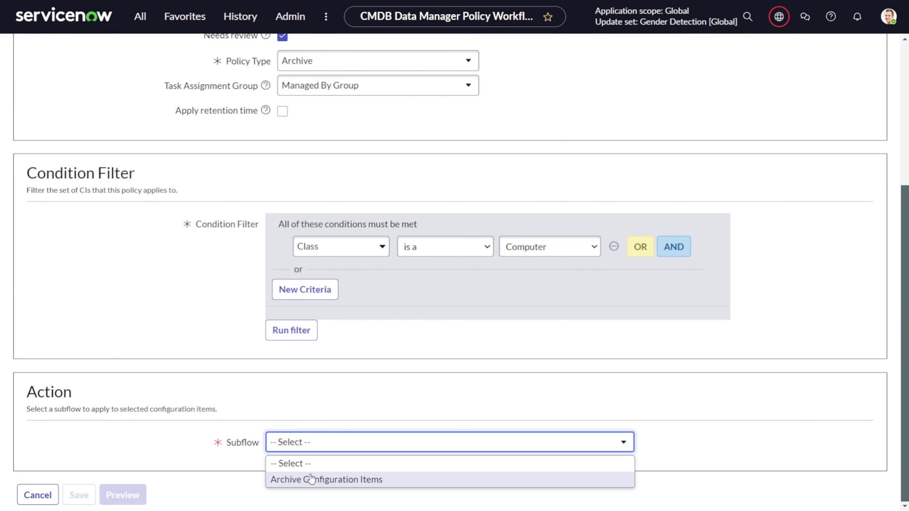
{"action": "left_click", "coordinate": [326, 479]}
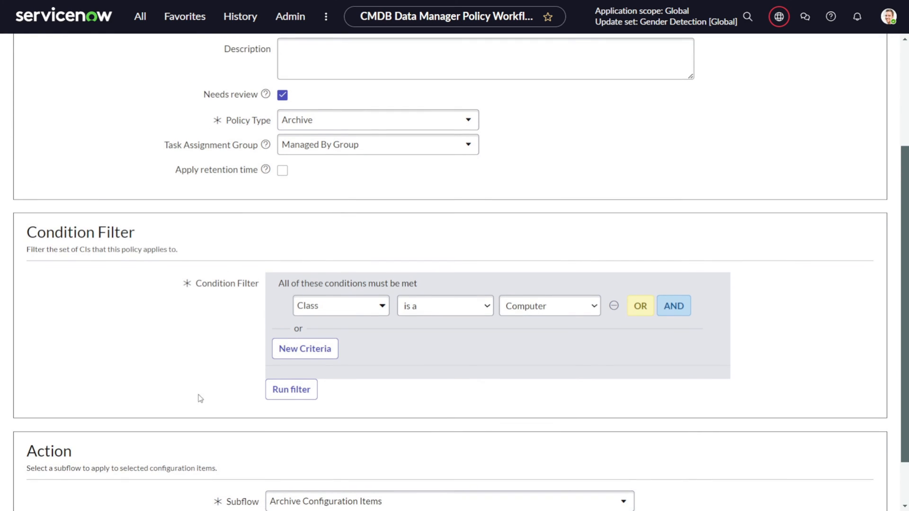
{"action": "scroll", "scroll_direction": "down", "scroll_amount": 3}
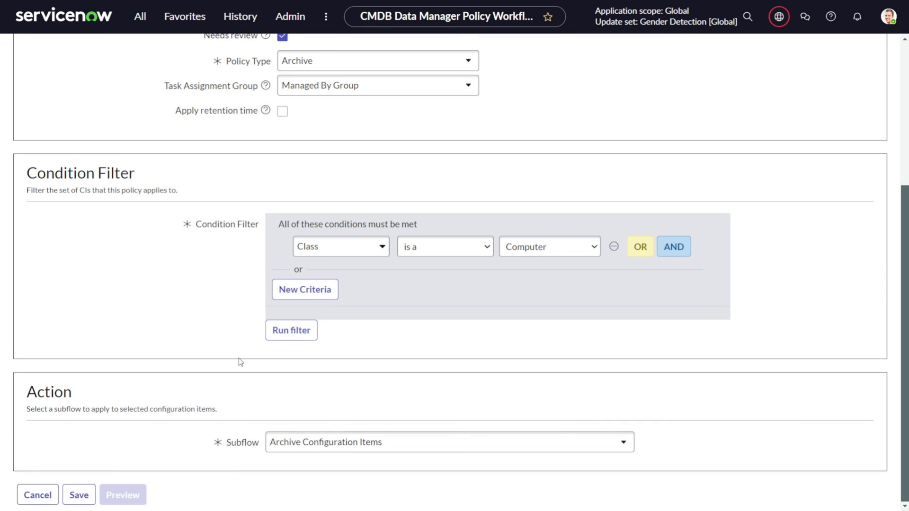